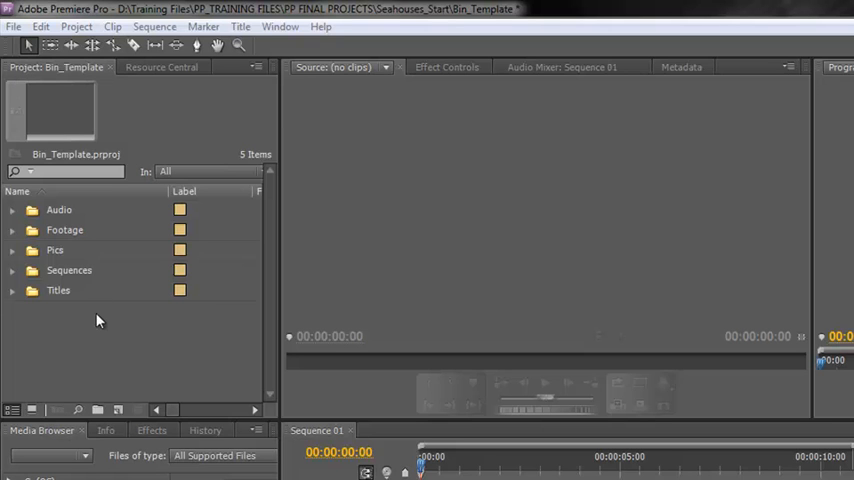
mouse_move(145, 288)
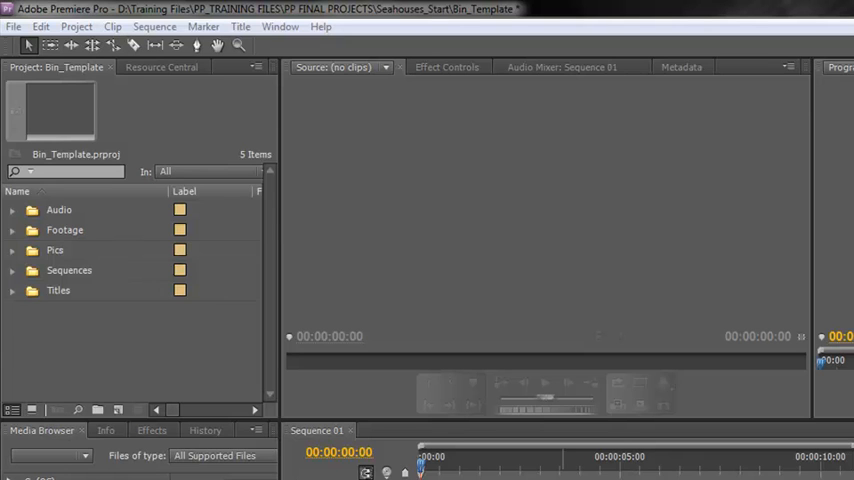
mouse_move(89, 354)
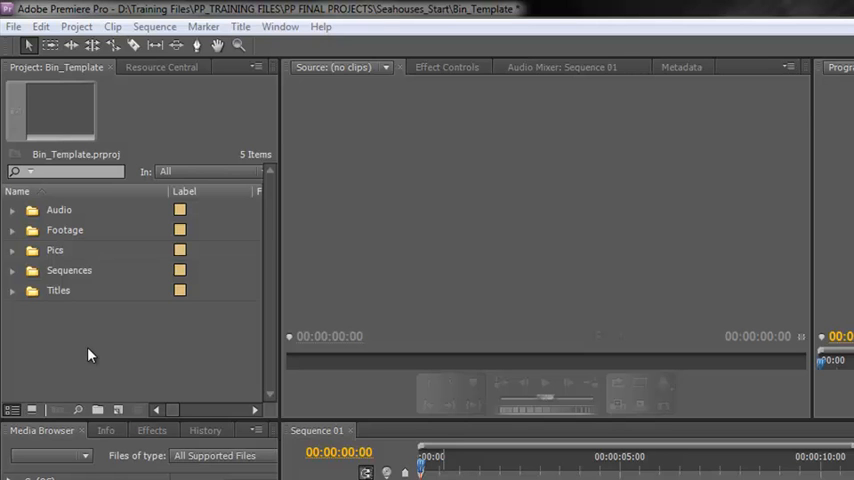
mouse_move(144, 210)
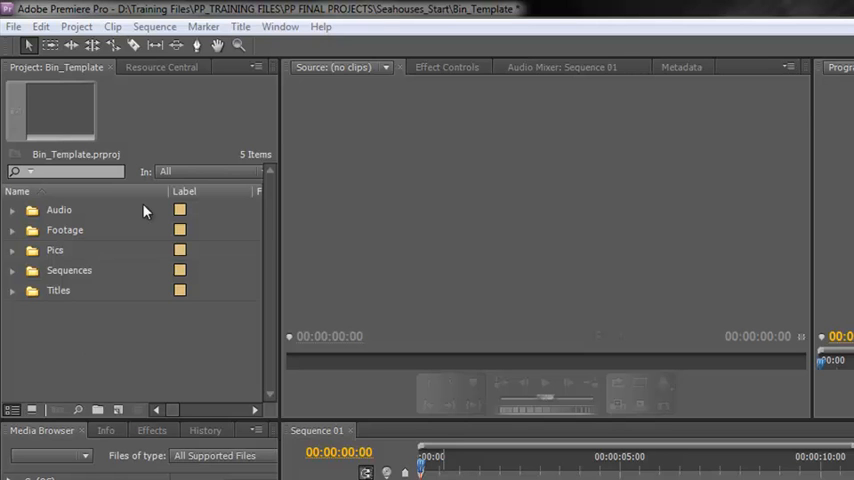
mouse_move(471, 37)
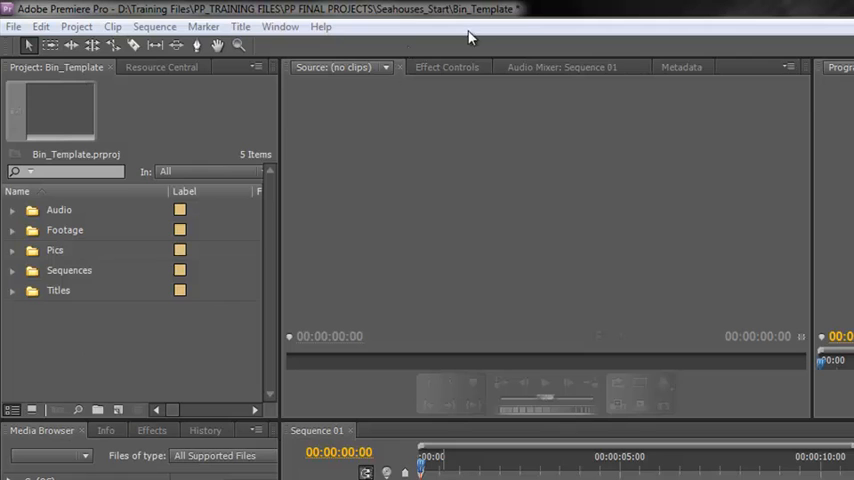
mouse_move(16, 222)
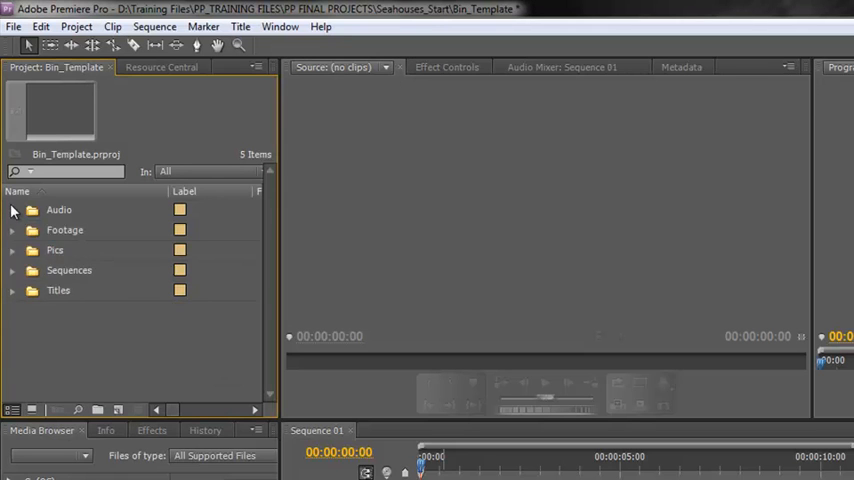
Expand and collapse the Sequences and Titles bins to inspect their contents.
click(12, 230)
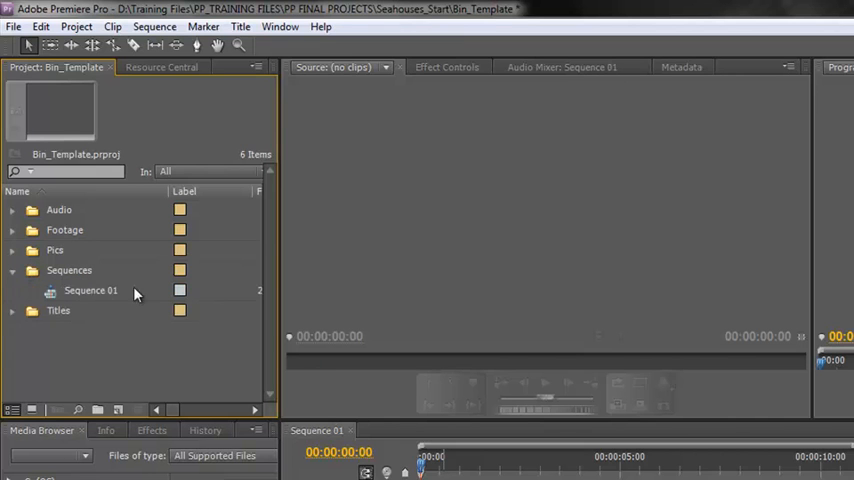
click(13, 270)
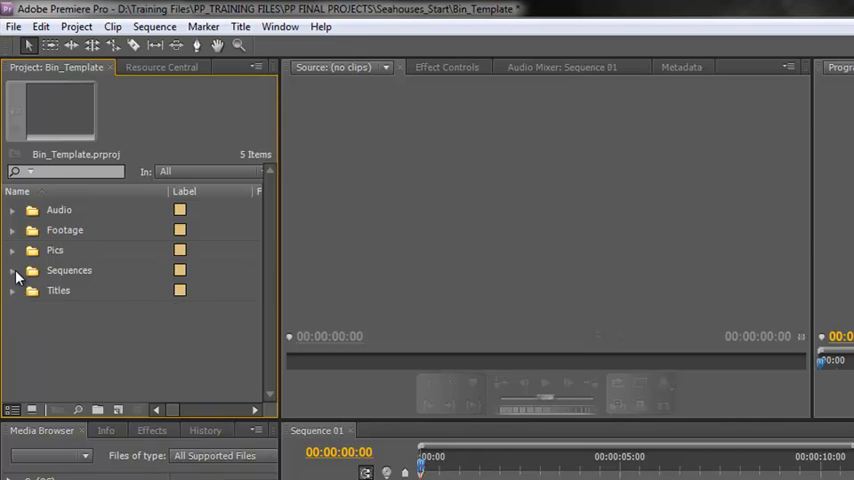
click(14, 290)
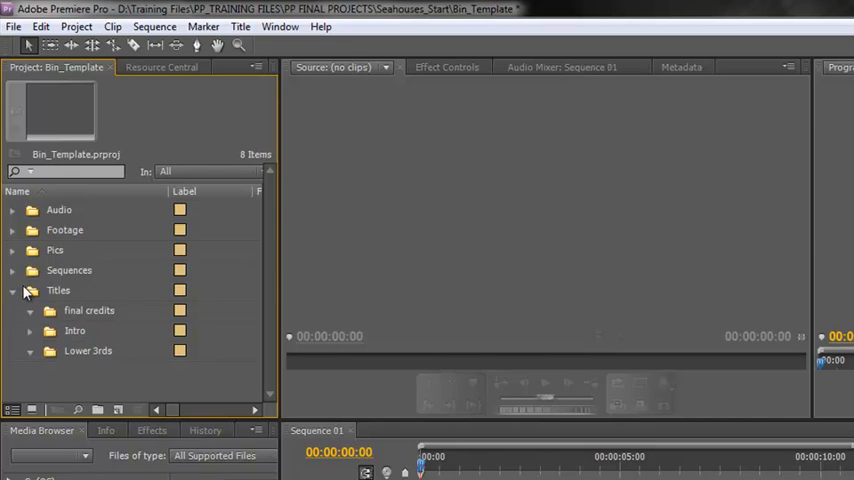
click(12, 290)
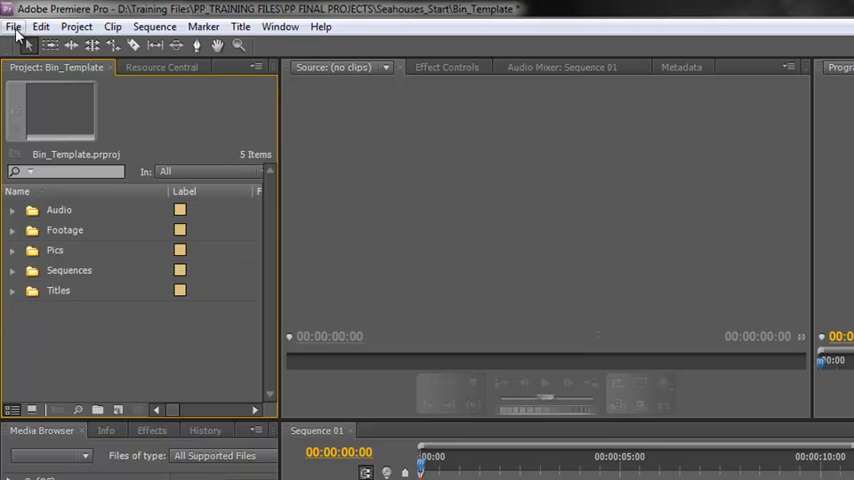
Open the Import window twice onto the Seahouses_Start clips and cancel without importing.
click(14, 26)
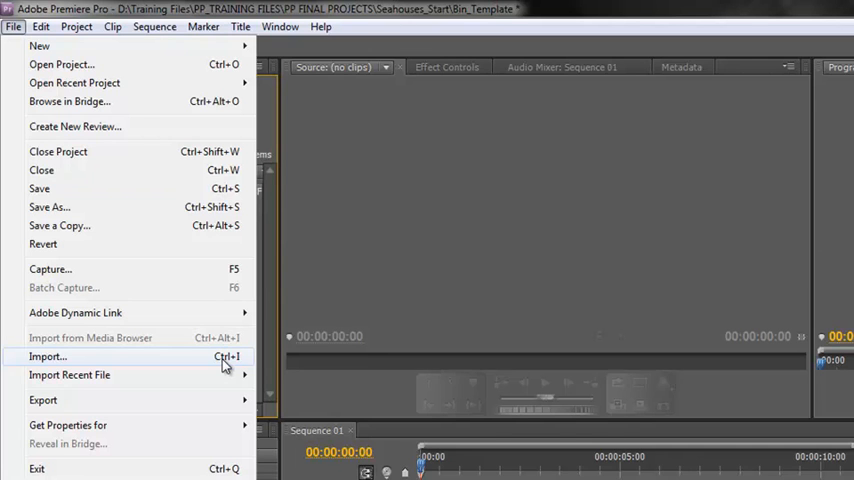
click(46, 356)
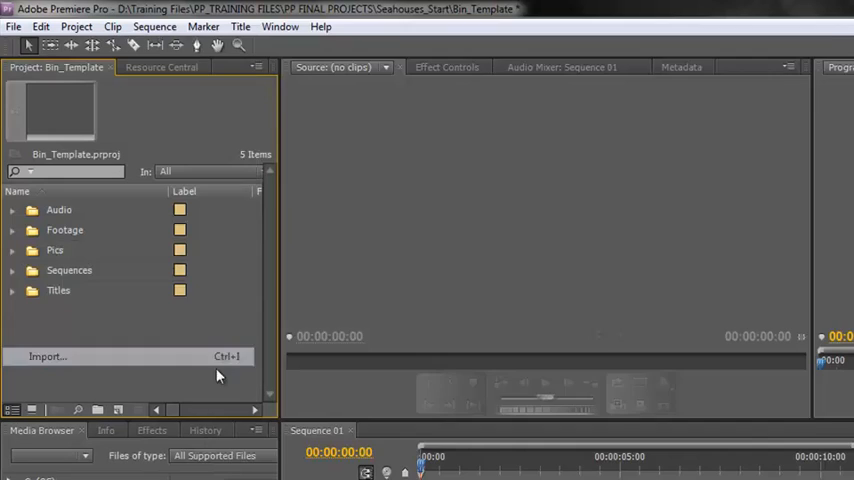
click(47, 356)
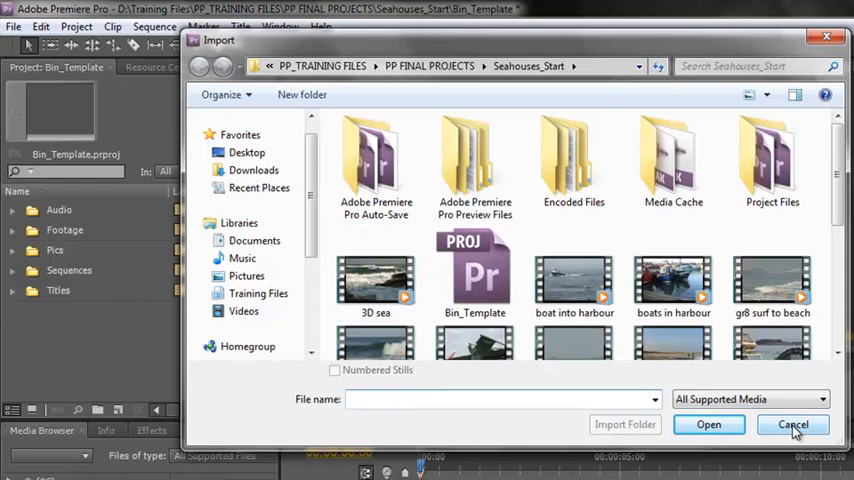
click(792, 424)
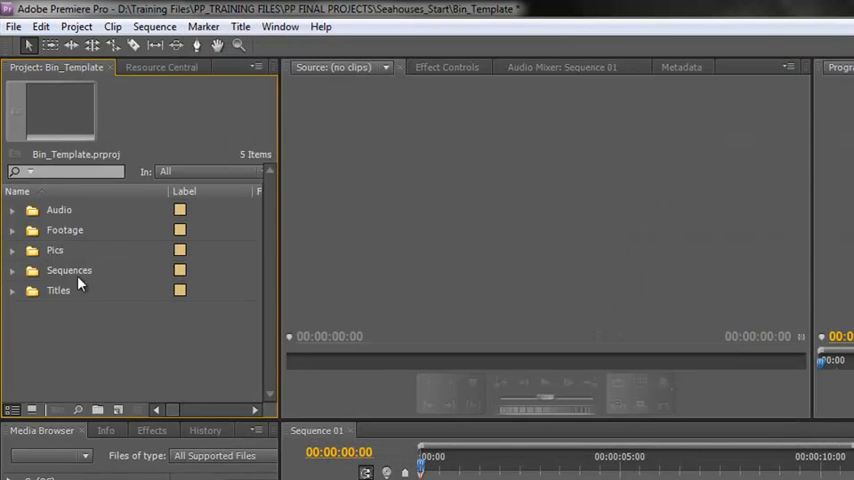
mouse_move(107, 358)
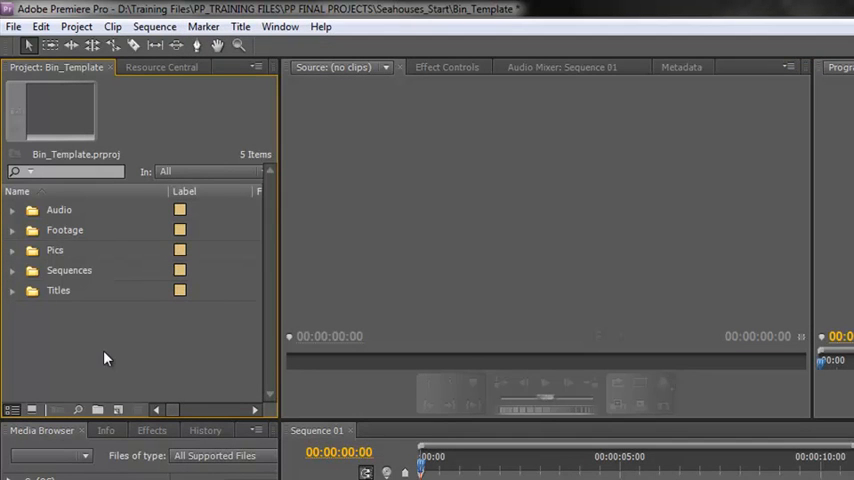
mouse_move(43, 207)
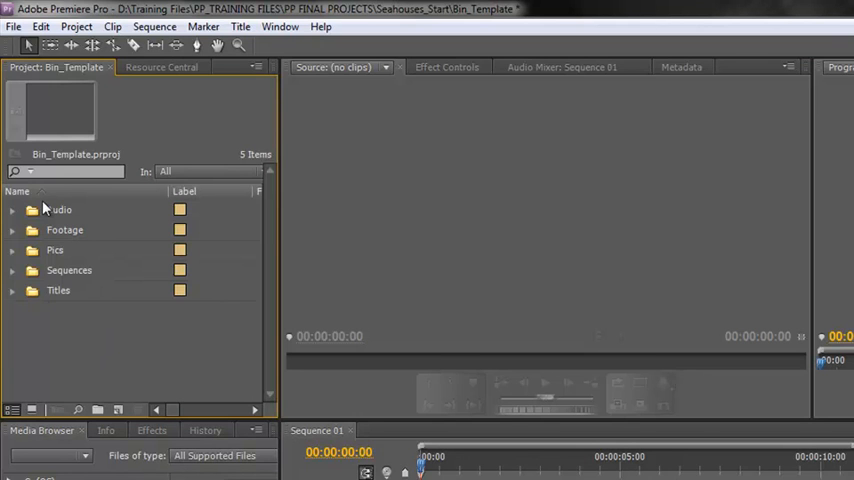
mouse_move(53, 373)
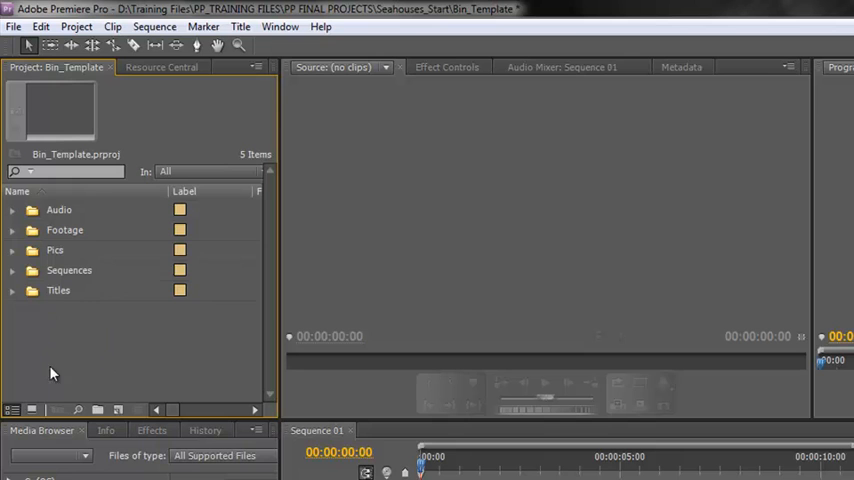
mouse_move(208, 330)
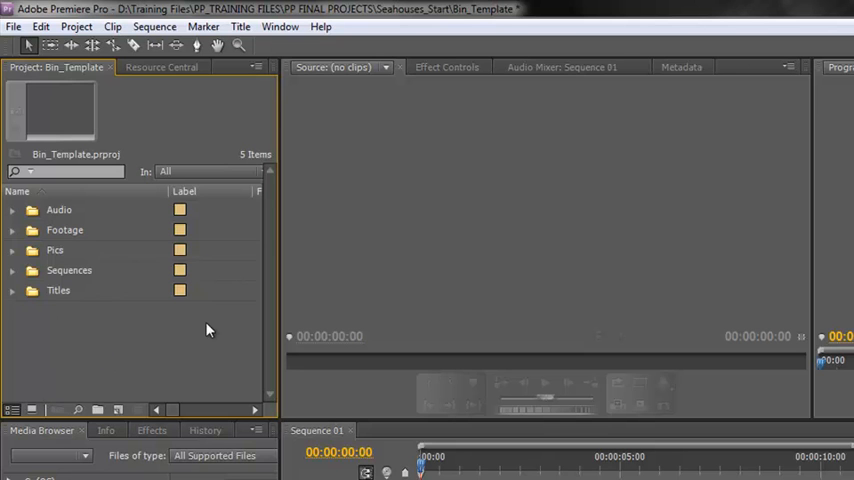
mouse_move(113, 395)
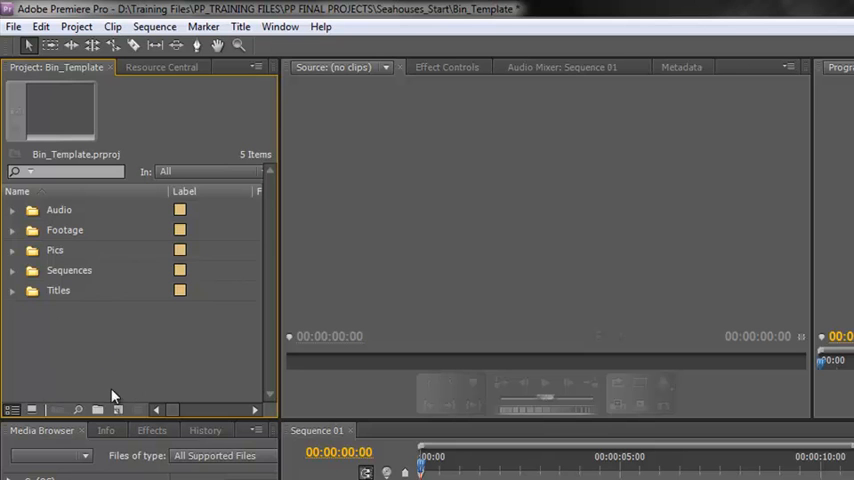
mouse_move(103, 400)
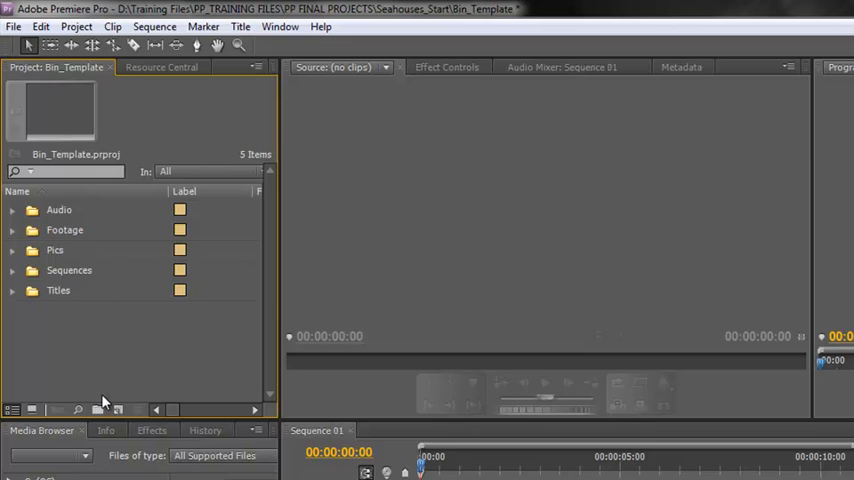
mouse_move(100, 367)
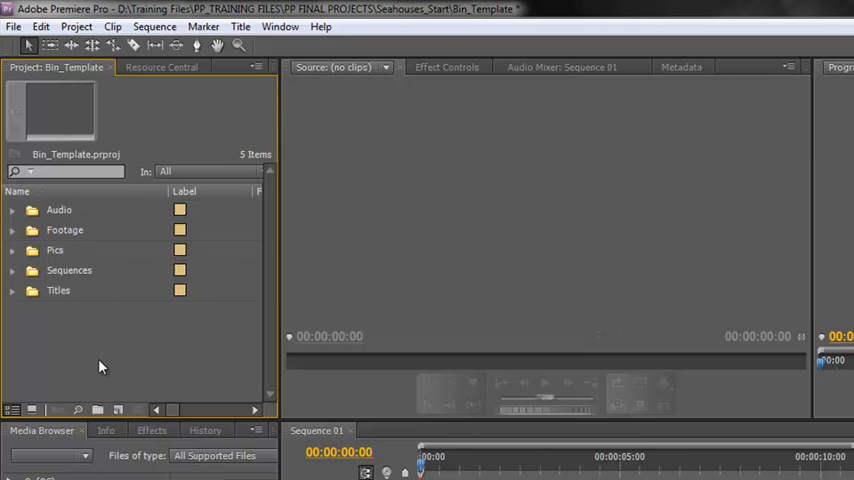
mouse_move(98, 351)
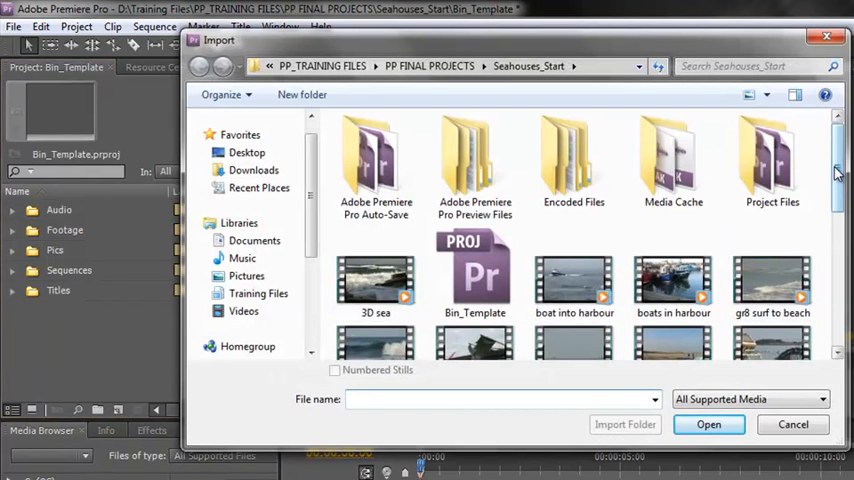
click(475, 275)
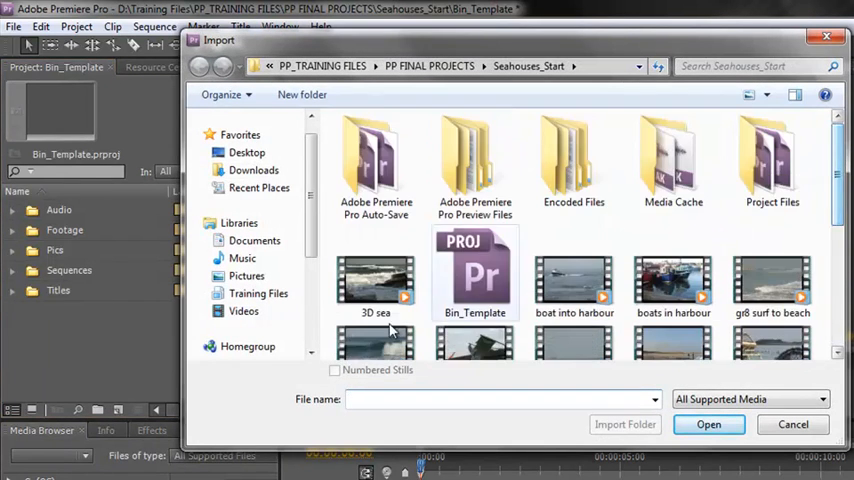
click(375, 280)
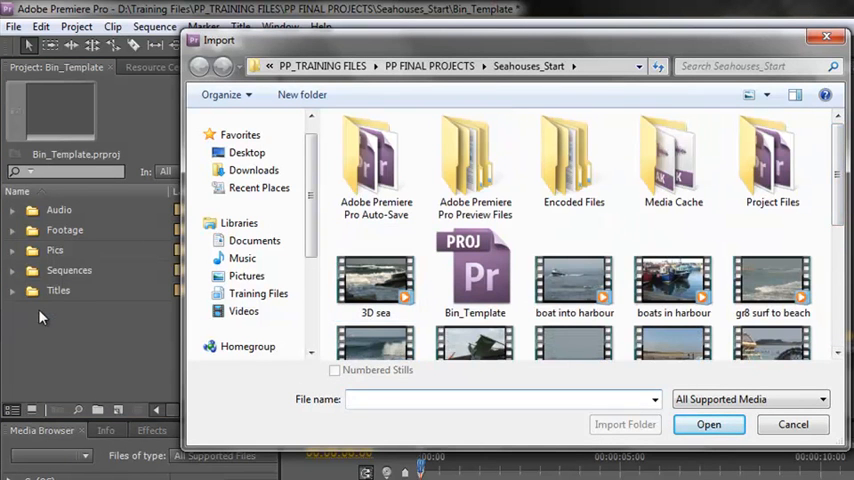
mouse_move(780, 424)
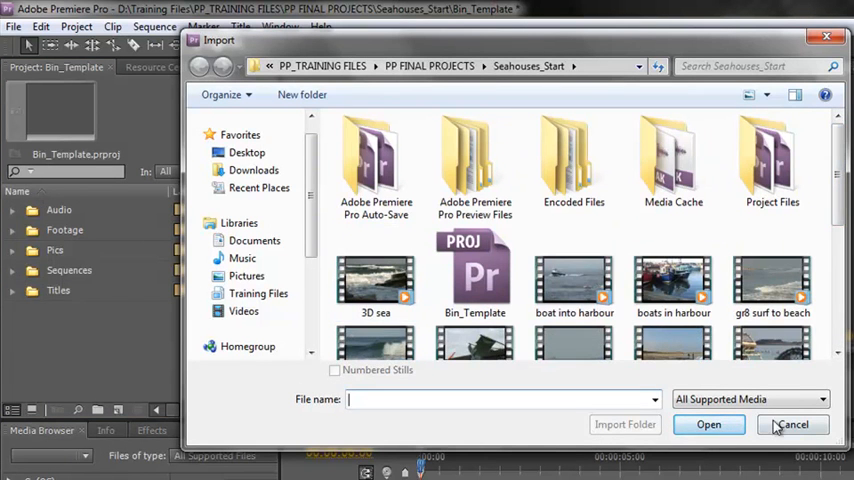
click(792, 424)
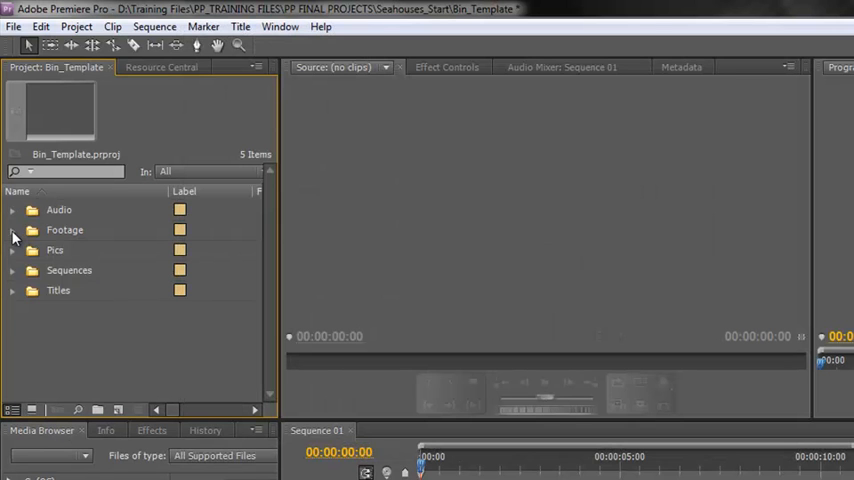
Import boat into harbour, boats in harbour and gr8 surf to beach via Cam 1, then collapse Footage.
click(12, 230)
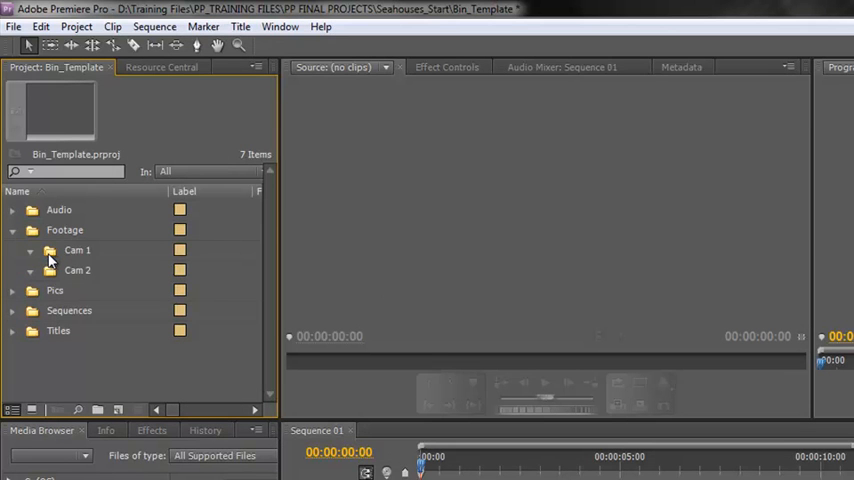
double_click(77, 250)
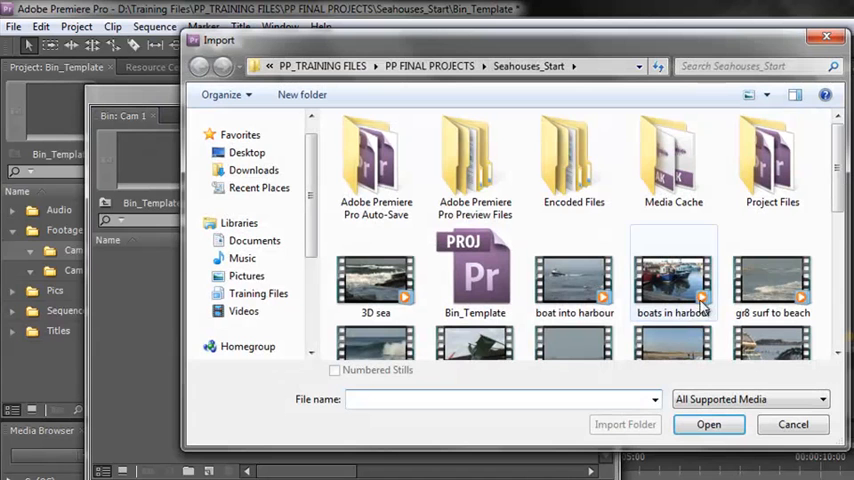
click(574, 280)
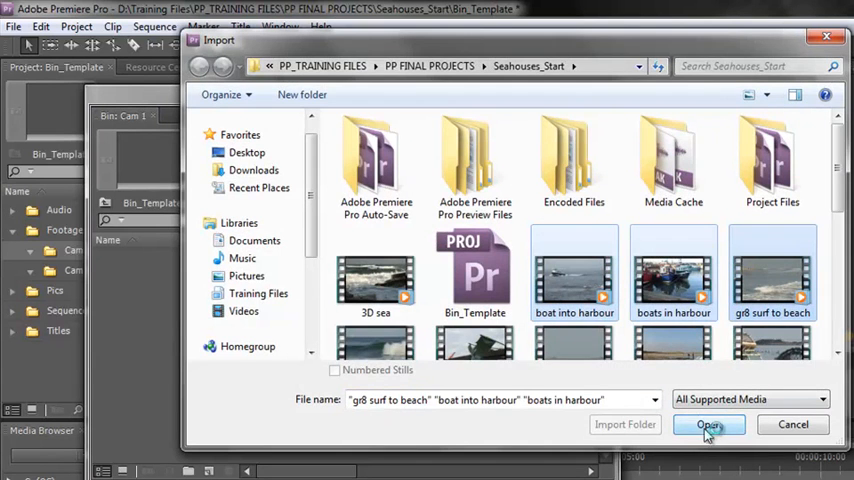
click(709, 424)
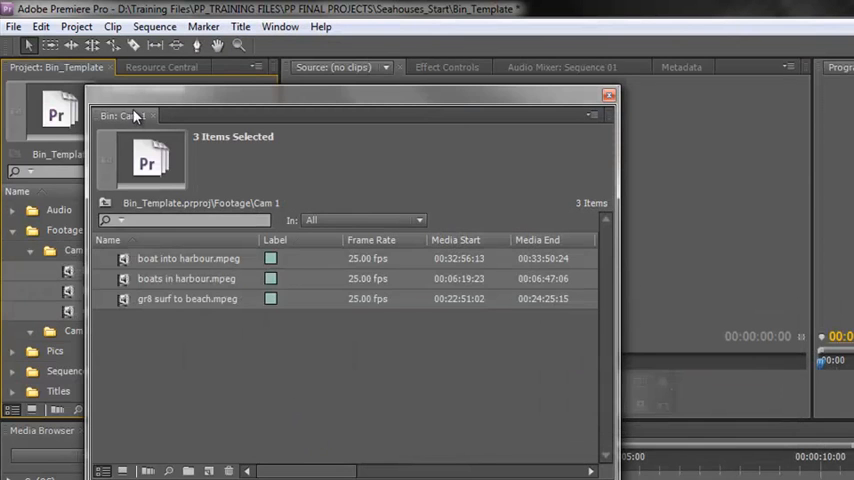
click(609, 95)
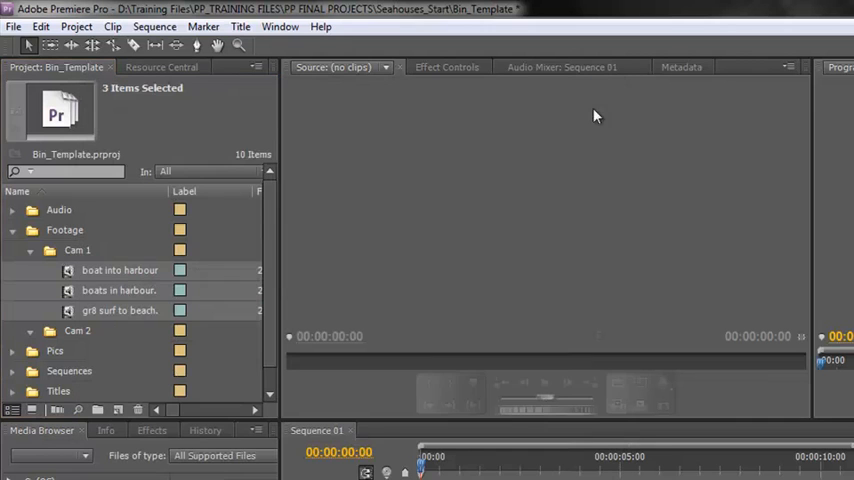
mouse_move(43, 259)
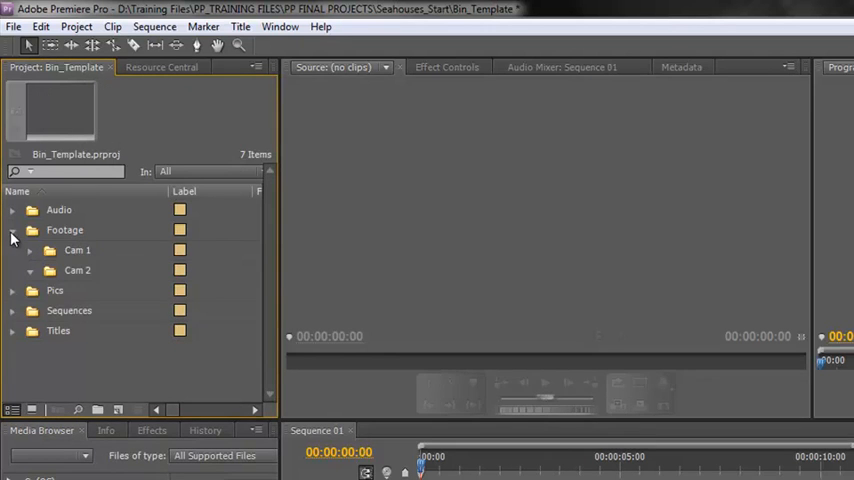
click(12, 230)
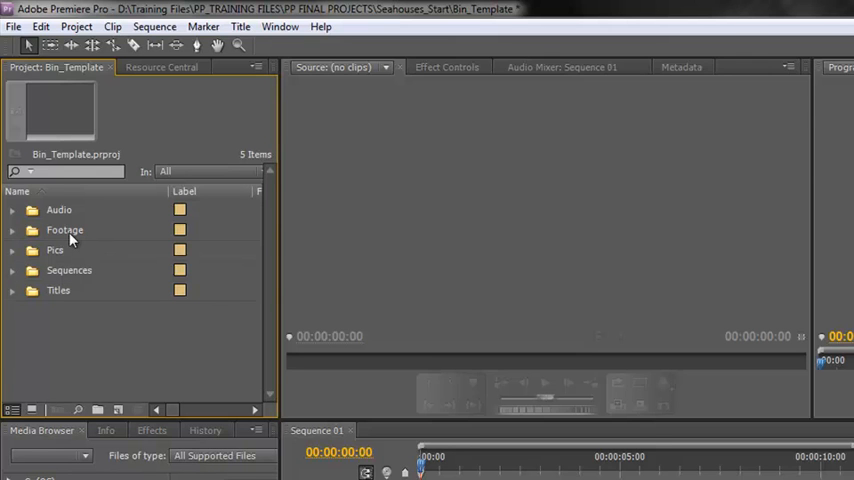
mouse_move(70, 244)
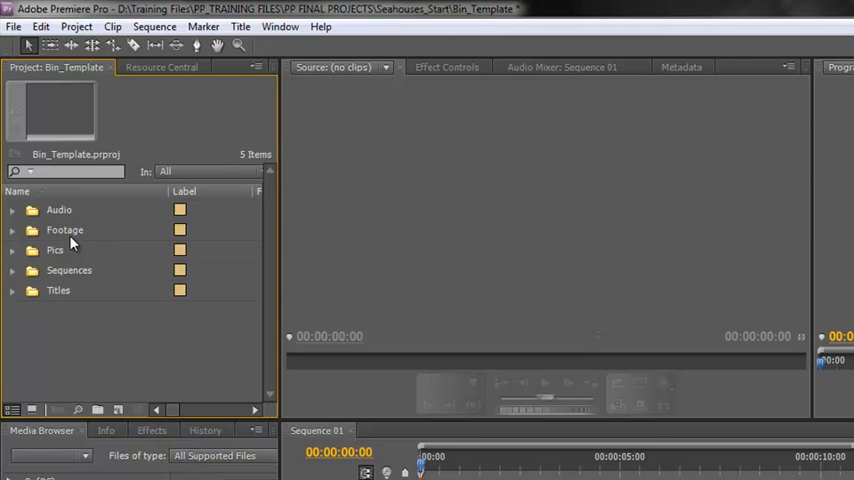
mouse_move(62, 255)
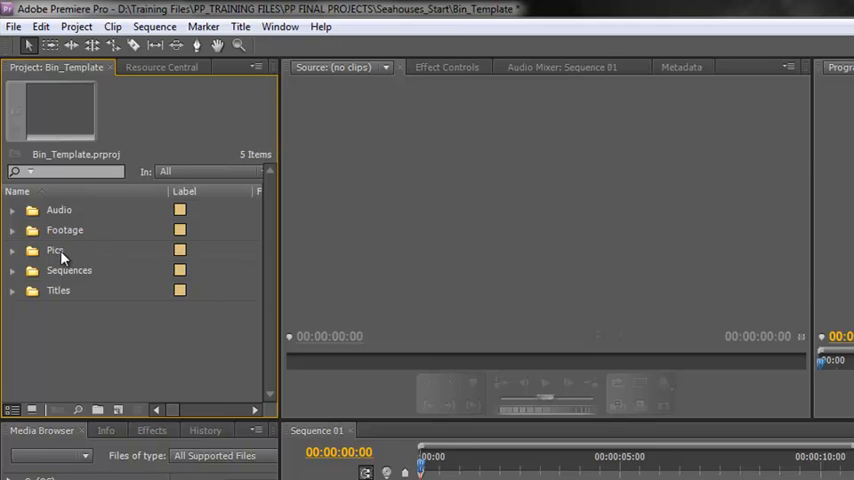
mouse_move(73, 338)
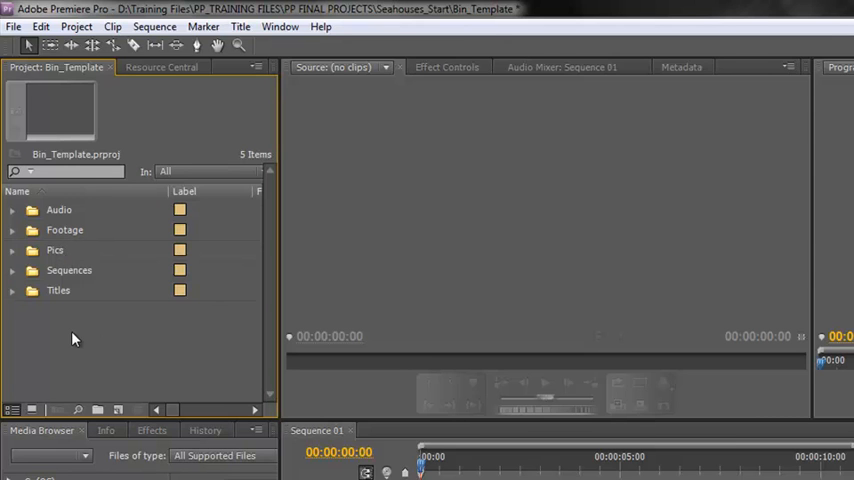
mouse_move(99, 345)
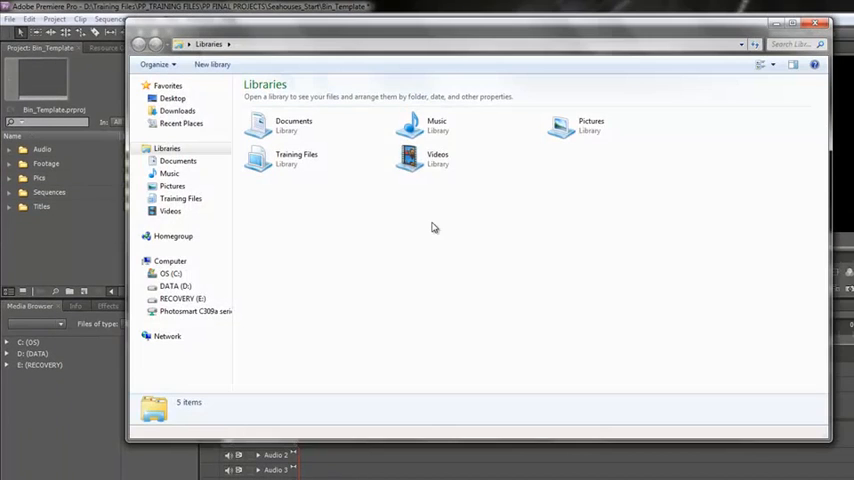
mouse_move(371, 300)
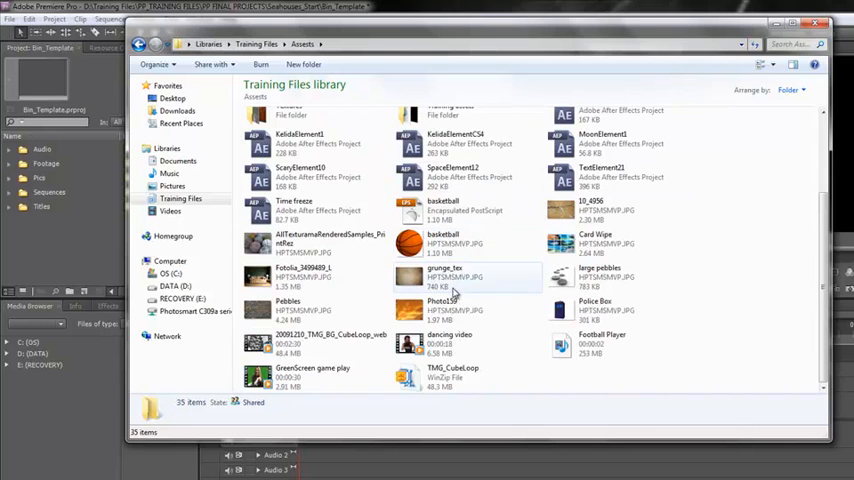
Close the Windows Explorer window to return to the Premiere project.
click(442, 240)
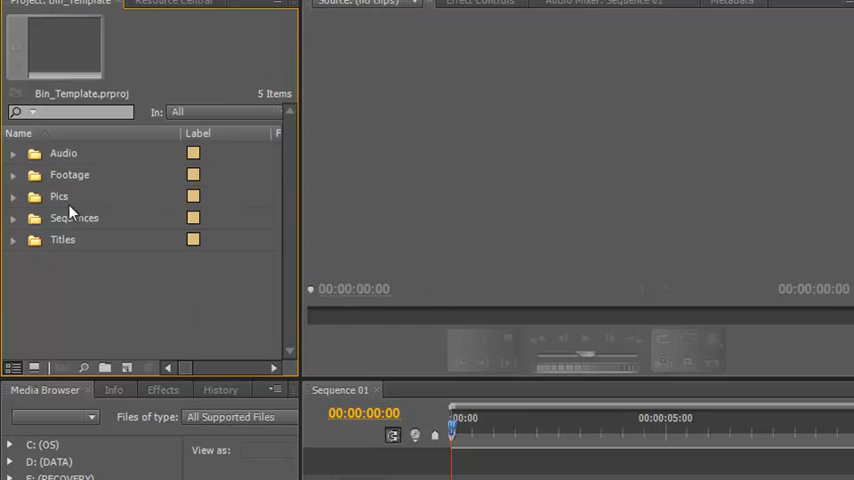
Expand Pics and its Jpegs bin to reveal basketball.jpg, then collapse Pics.
click(13, 196)
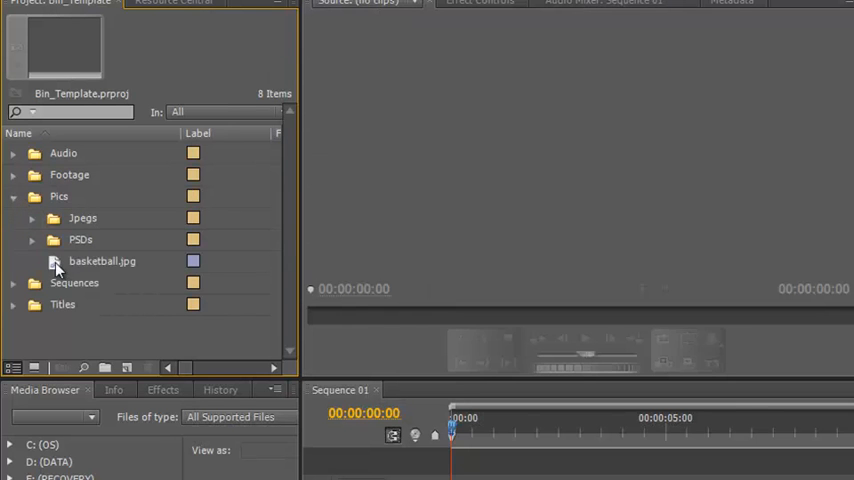
mouse_move(38, 222)
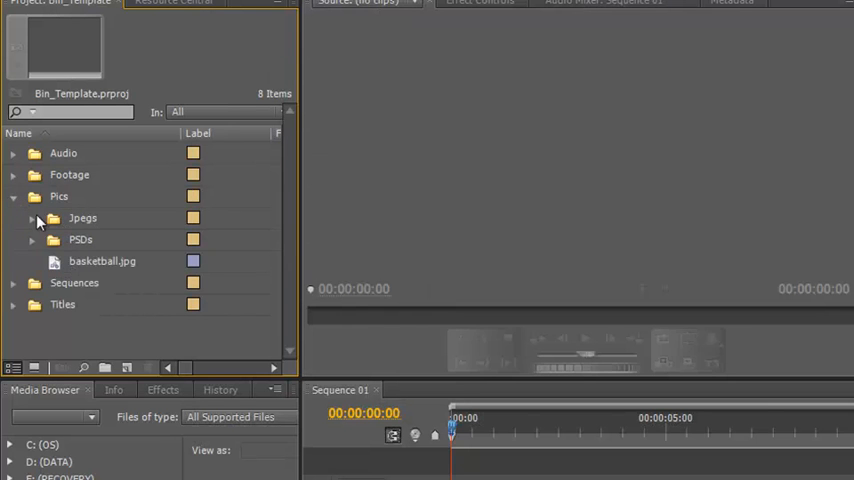
click(101, 261)
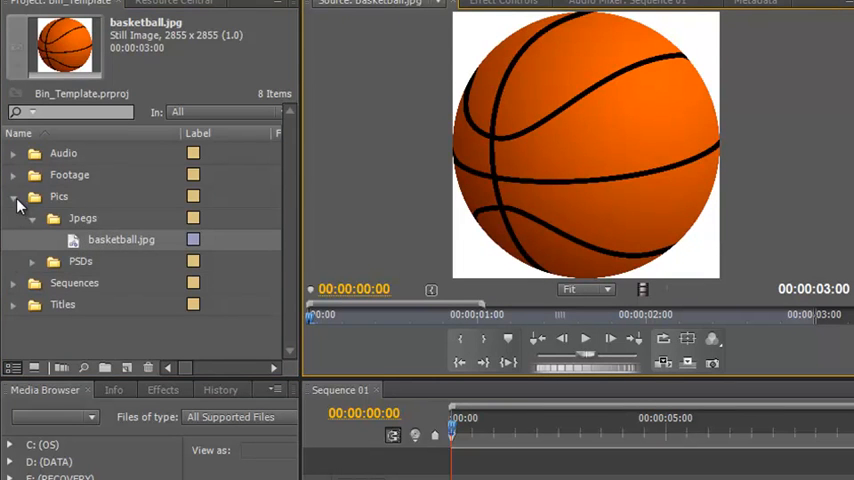
click(14, 196)
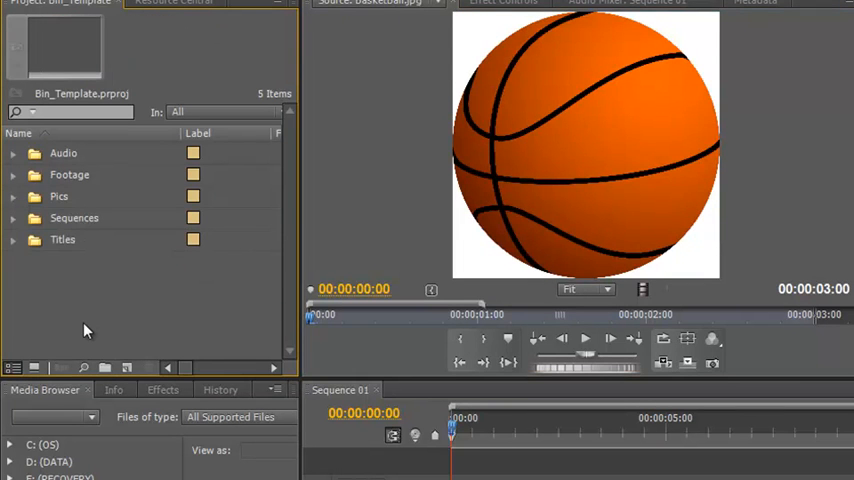
mouse_move(140, 305)
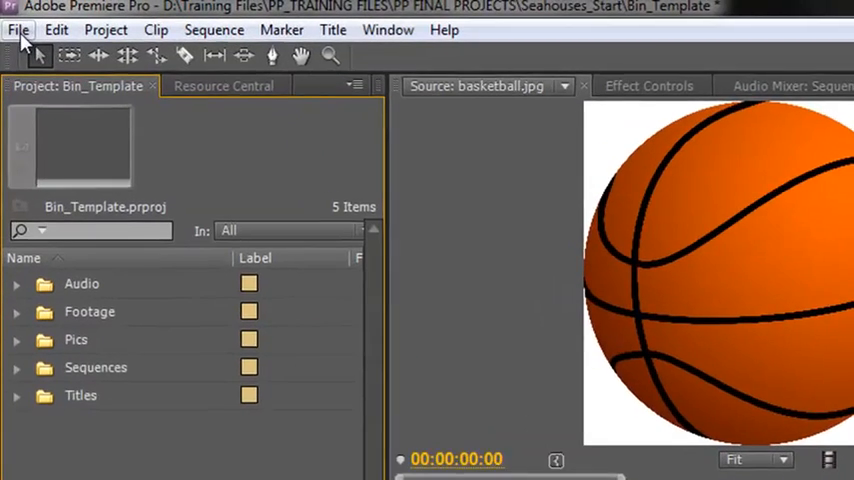
Launch Adobe Bridge from File > Browse in Bridge.
click(18, 29)
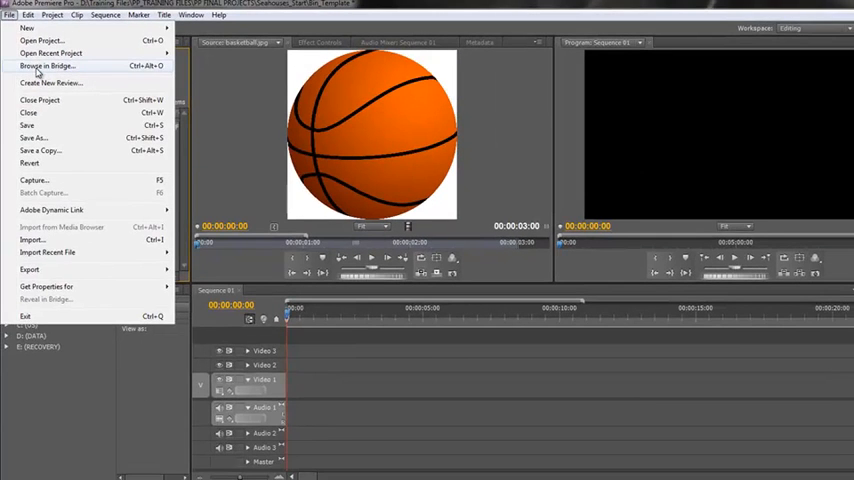
click(47, 65)
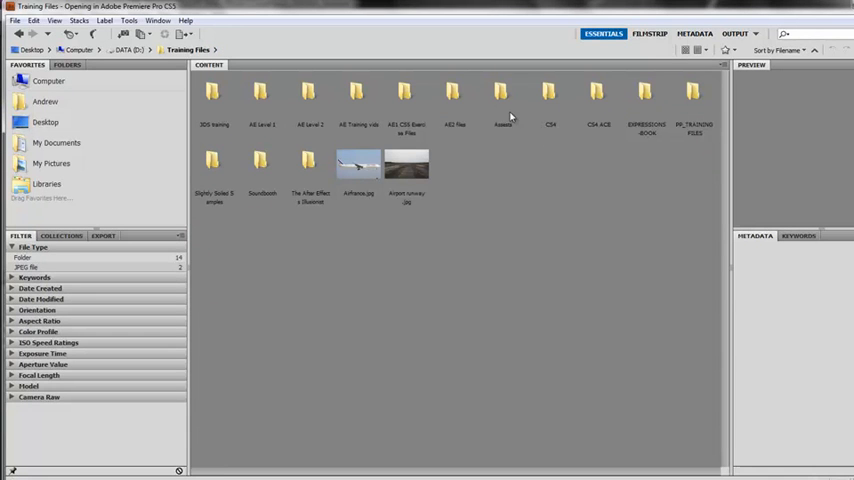
Open the Assets folder in Bridge and preview House rotation.mov.
double_click(500, 95)
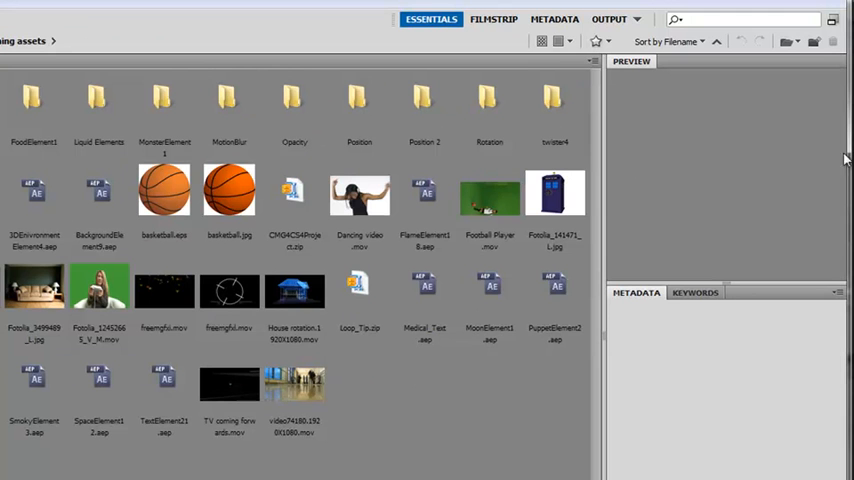
click(294, 291)
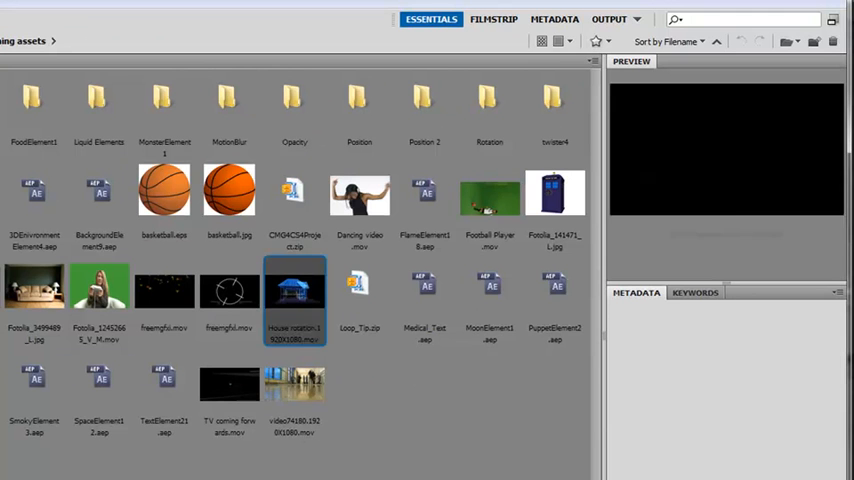
click(294, 290)
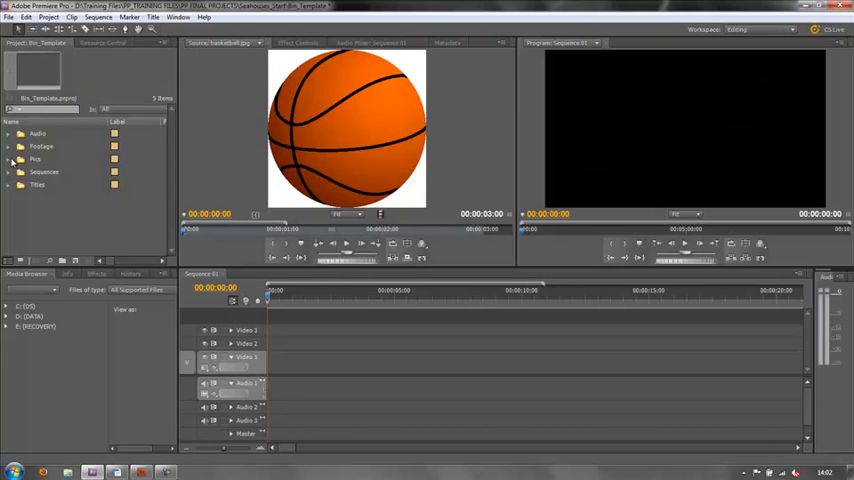
Expand Footage and Cam 2 to show freemgfxi.mov, then switch to Adobe Bridge.
click(20, 146)
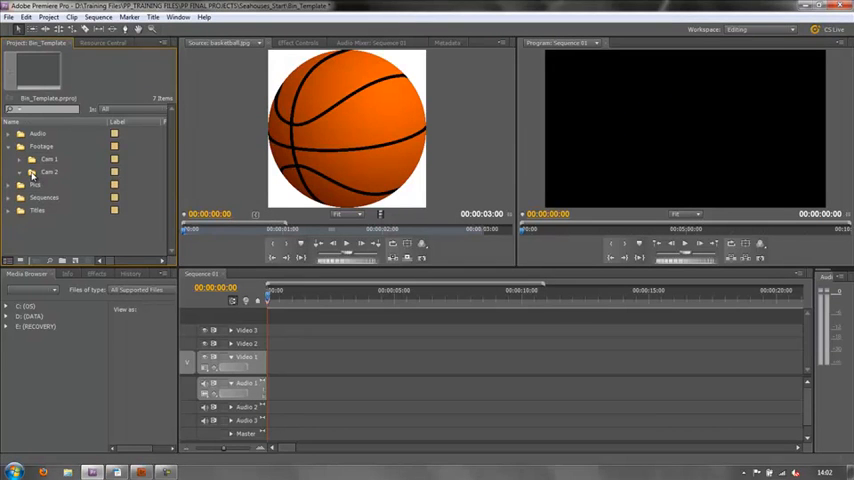
click(49, 172)
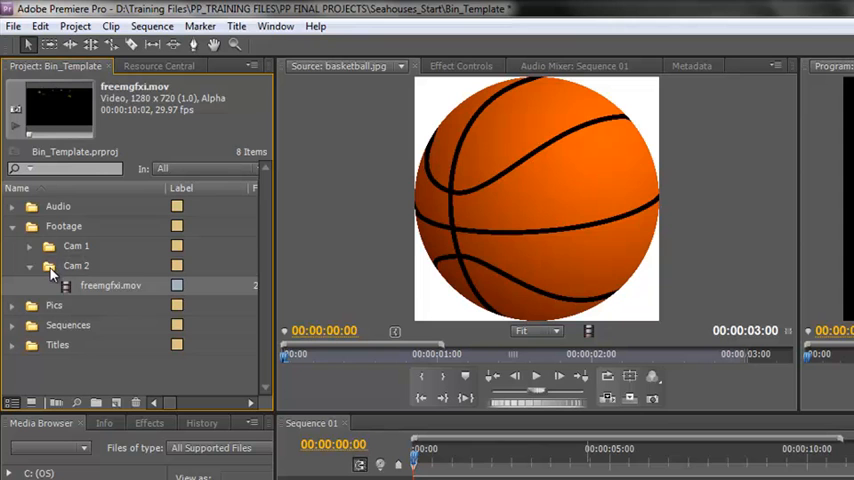
mouse_move(52, 270)
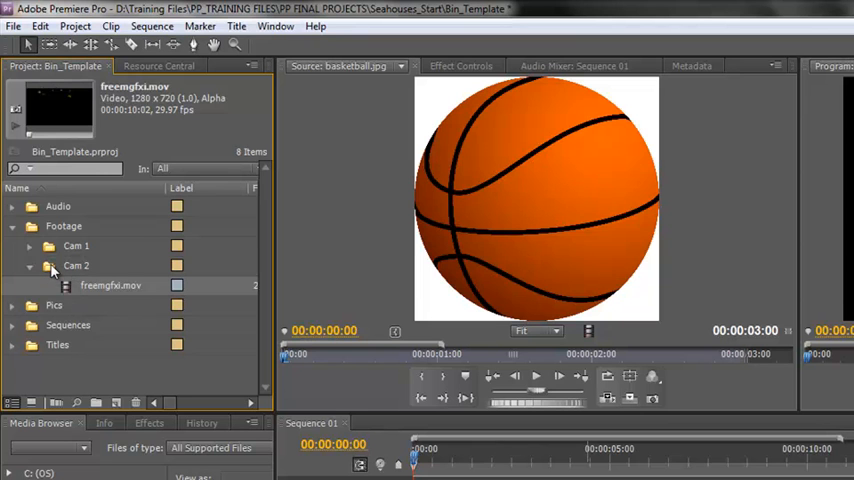
click(76, 265)
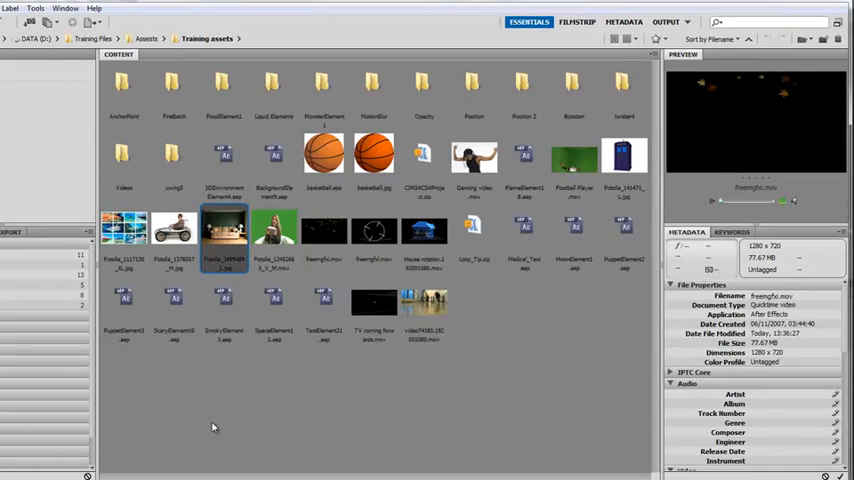
Go up to Assets, open SoundScalpel Sound Effects > Fireworks, and select the loud exploding sequence WAV.
click(174, 232)
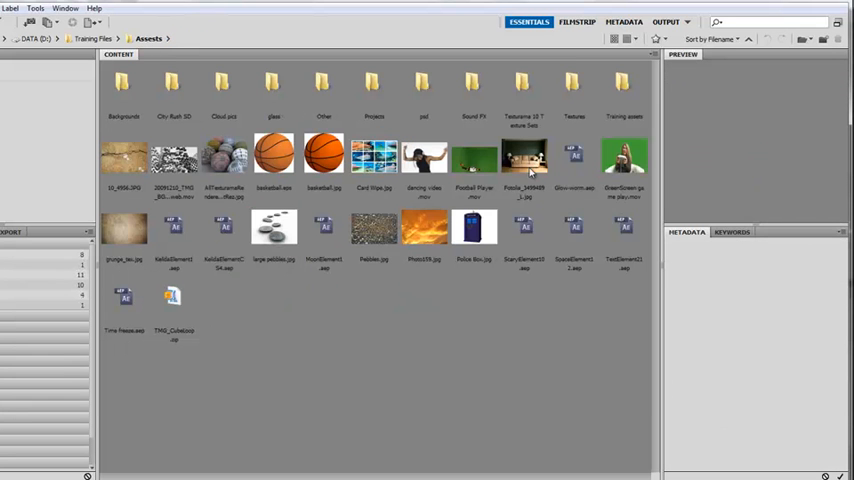
mouse_move(472, 88)
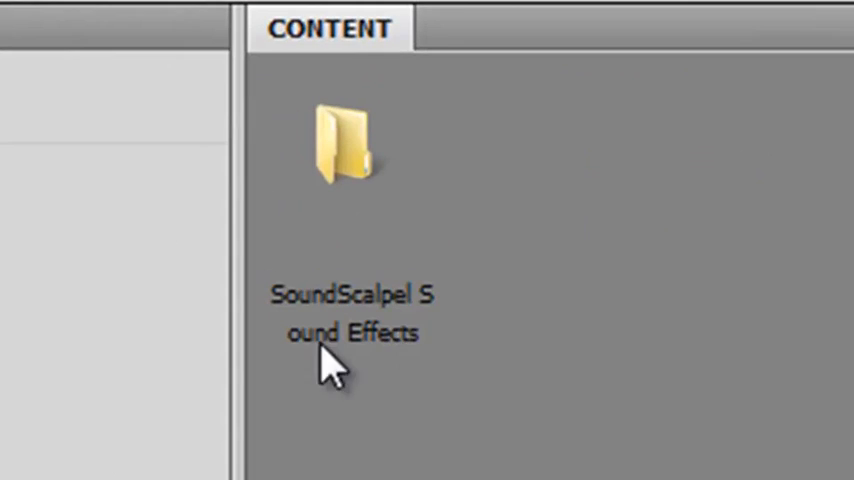
click(345, 140)
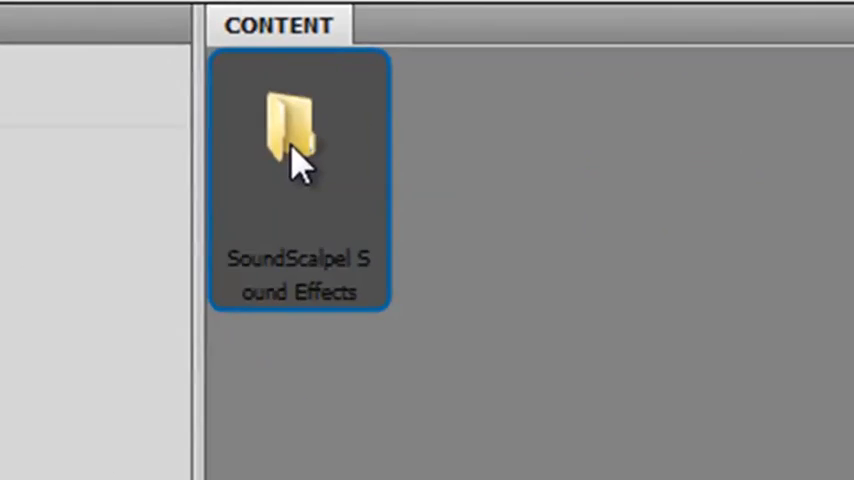
double_click(298, 130)
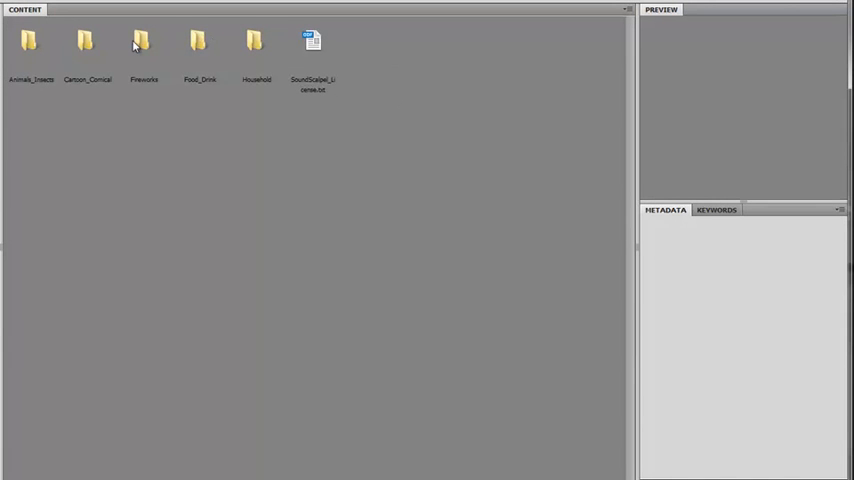
double_click(142, 41)
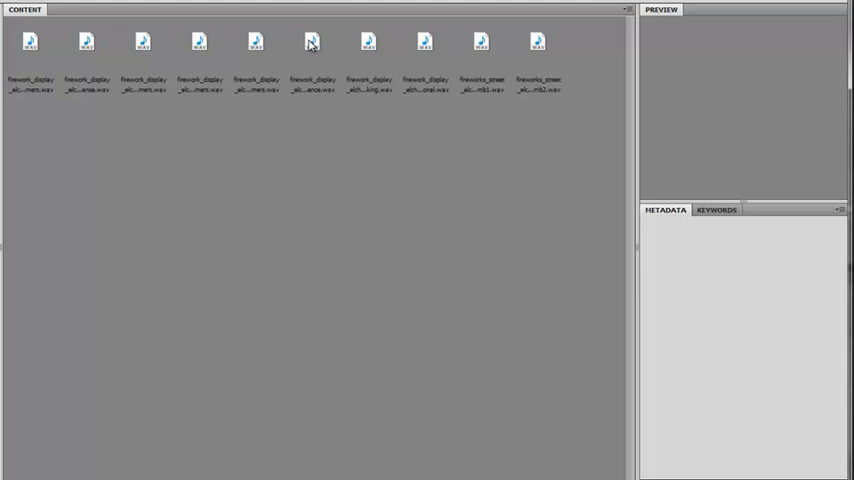
click(313, 42)
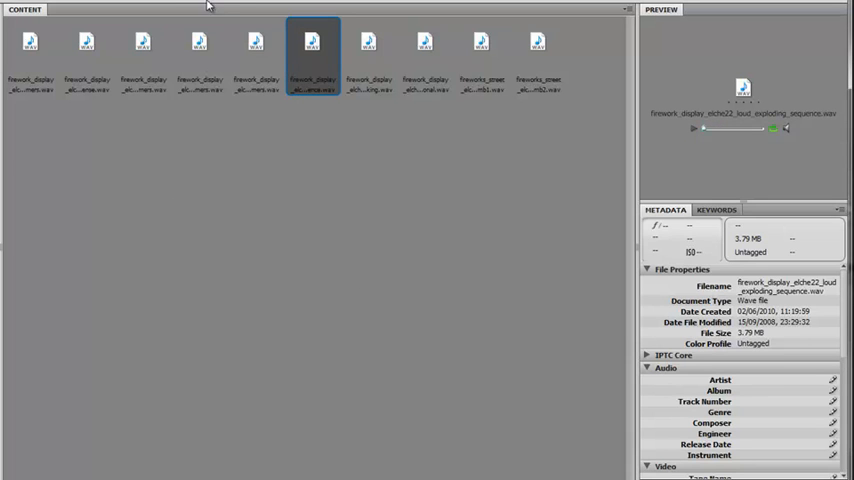
mouse_move(315, 231)
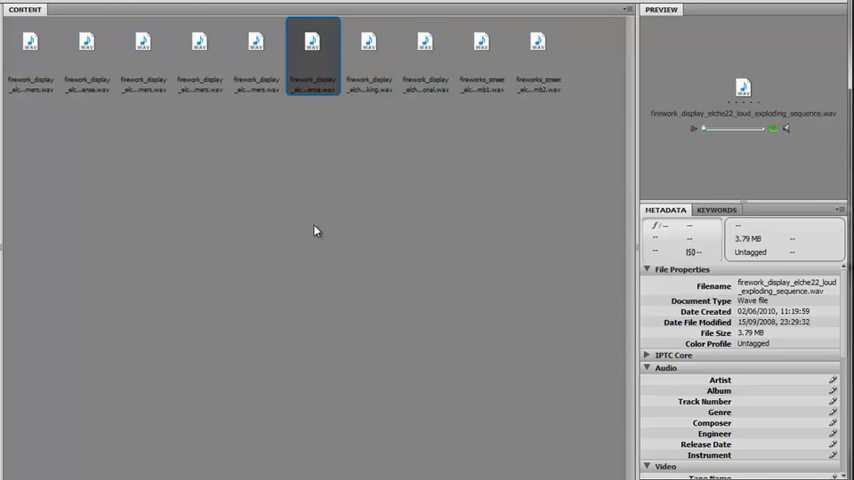
mouse_move(315, 48)
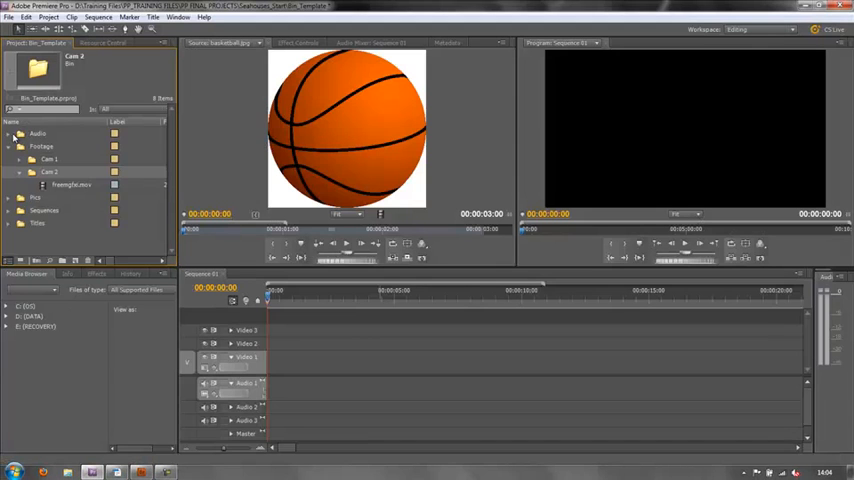
Expand Audio and its FX bin to find firework_display, then collapse the bins.
click(20, 133)
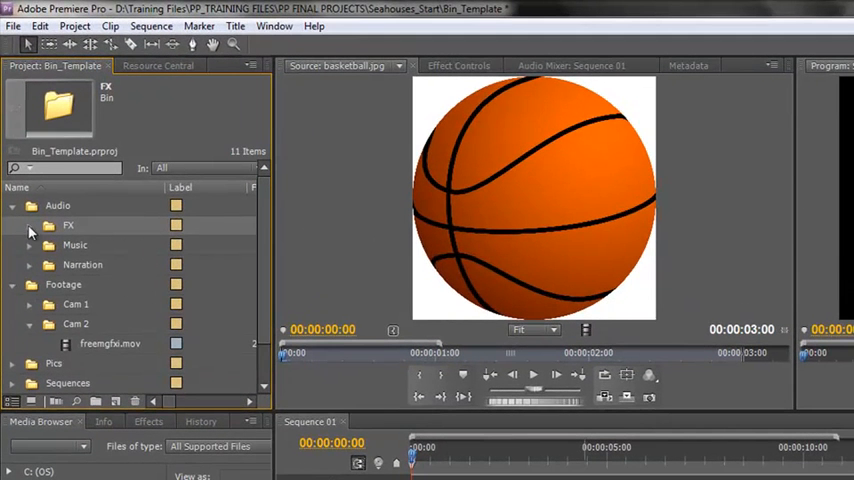
click(30, 225)
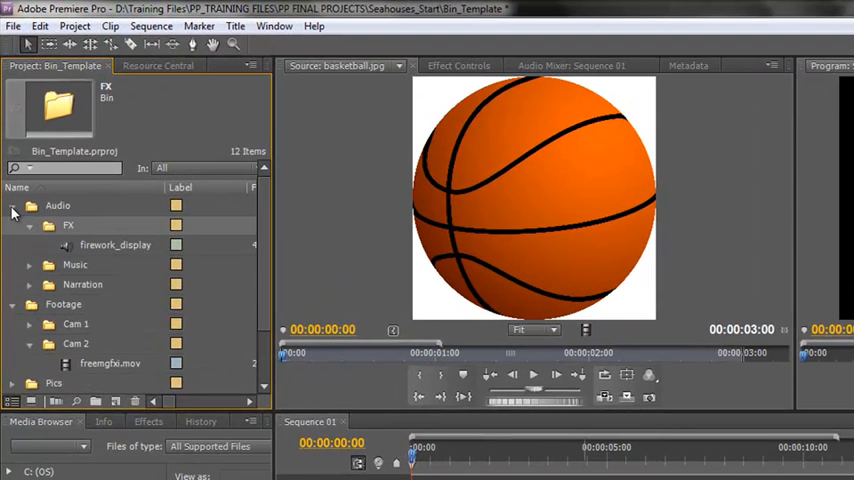
click(12, 205)
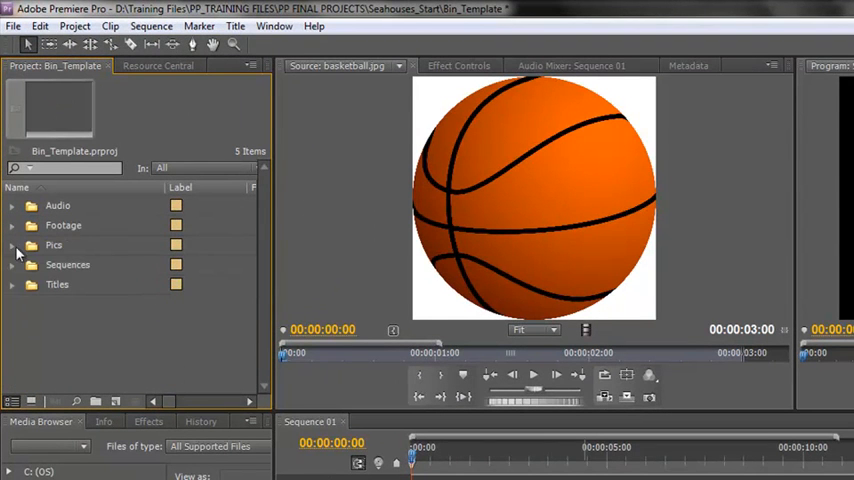
mouse_move(45, 328)
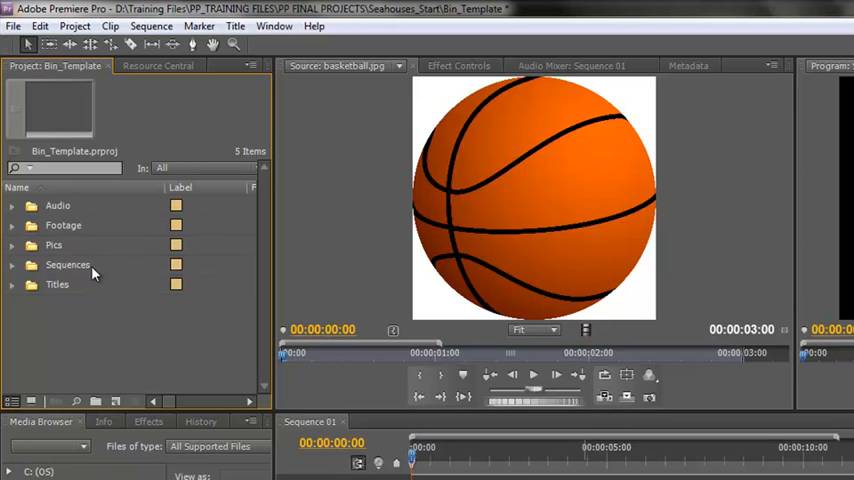
mouse_move(98, 313)
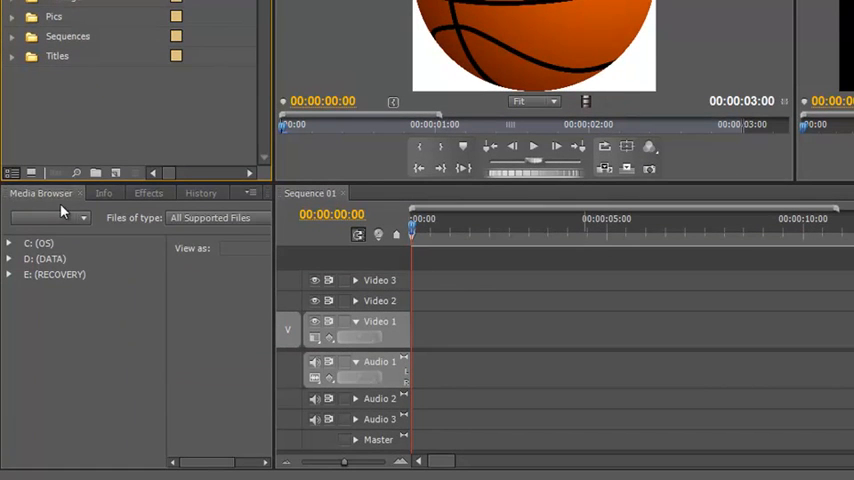
mouse_move(5, 288)
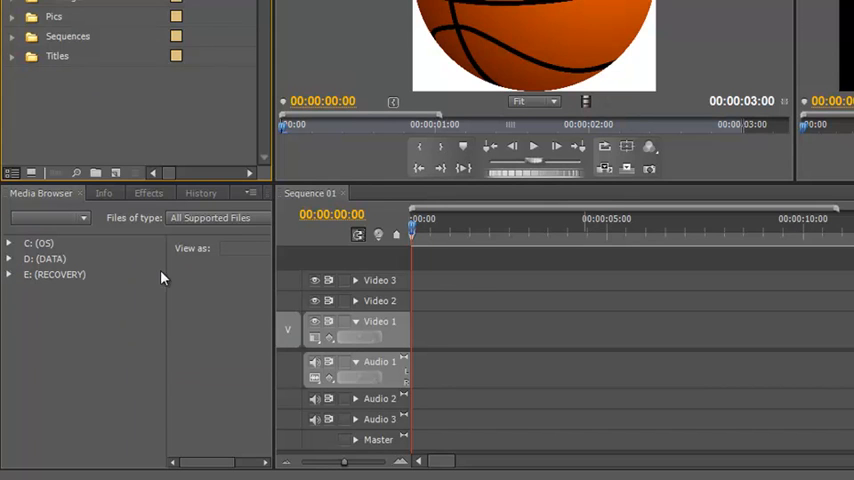
mouse_move(279, 278)
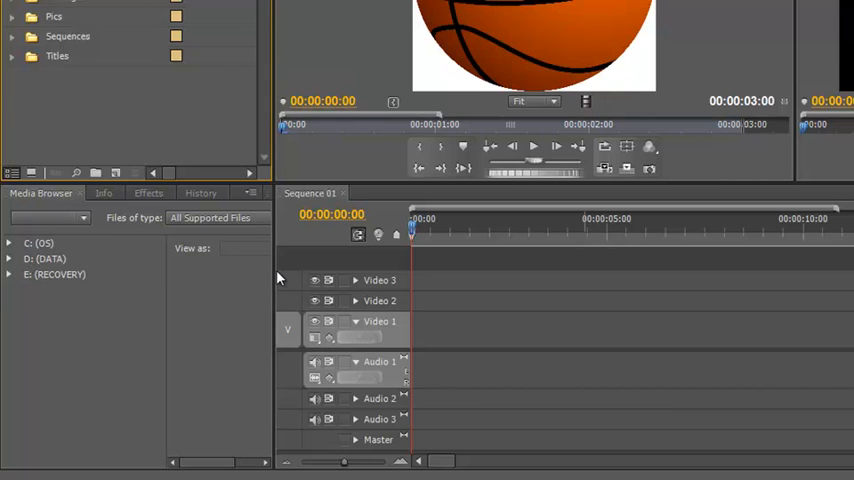
mouse_move(273, 273)
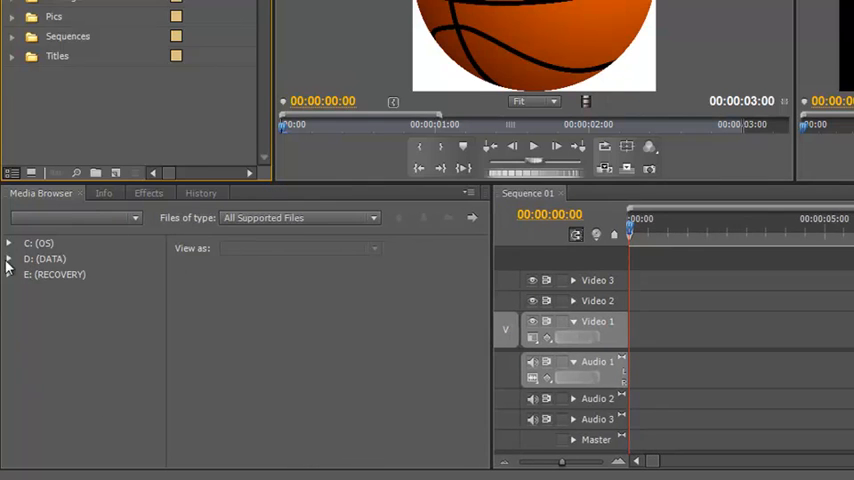
Browse the D: drive through PP_TRAINING FILES and PP FINAL PROJECTS to the training clips folder.
click(9, 258)
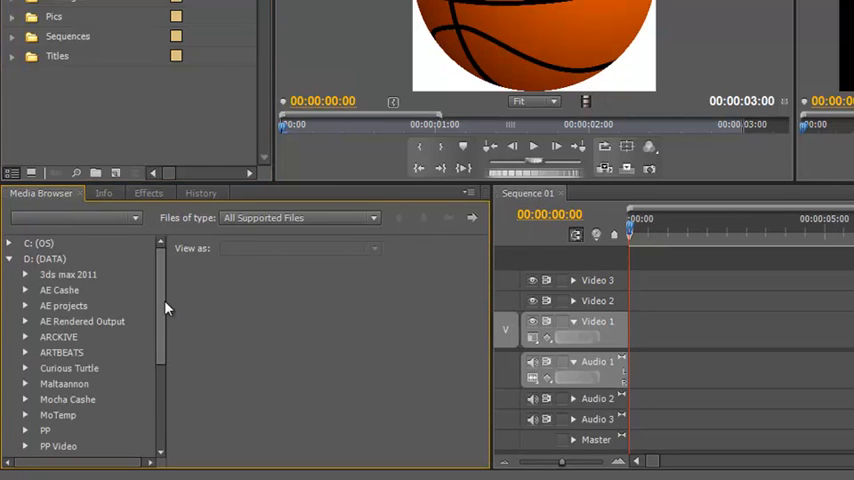
scroll(down, 3)
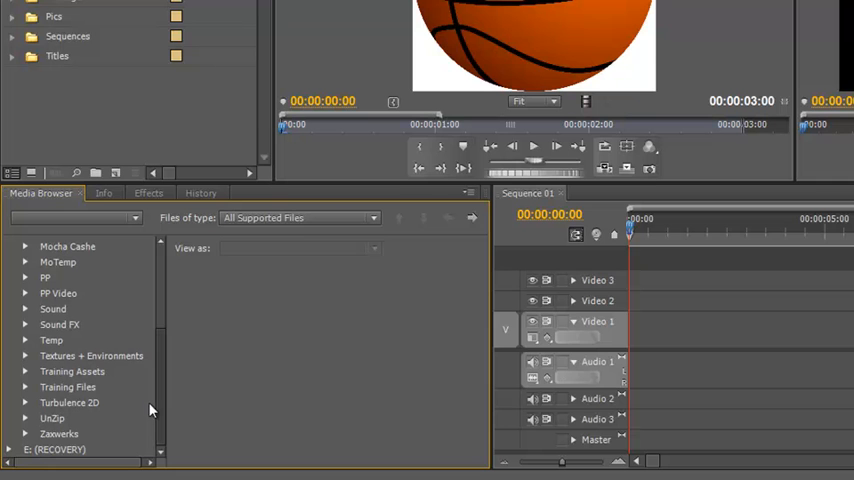
mouse_move(66, 387)
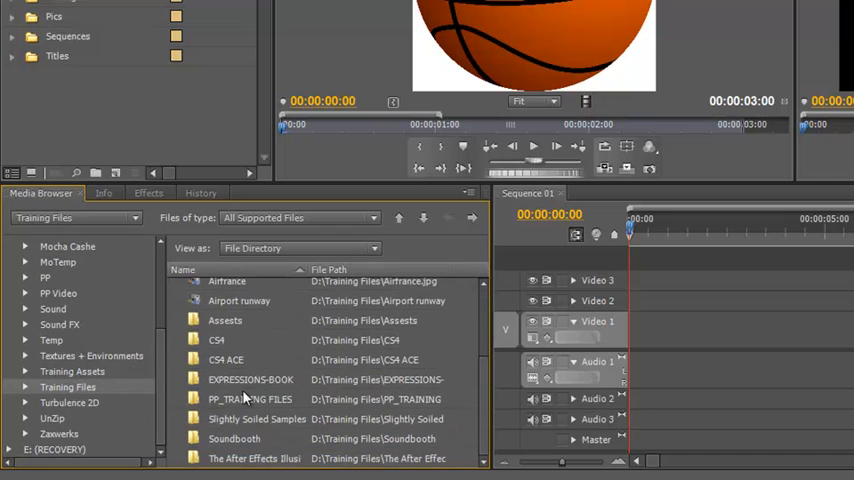
double_click(250, 398)
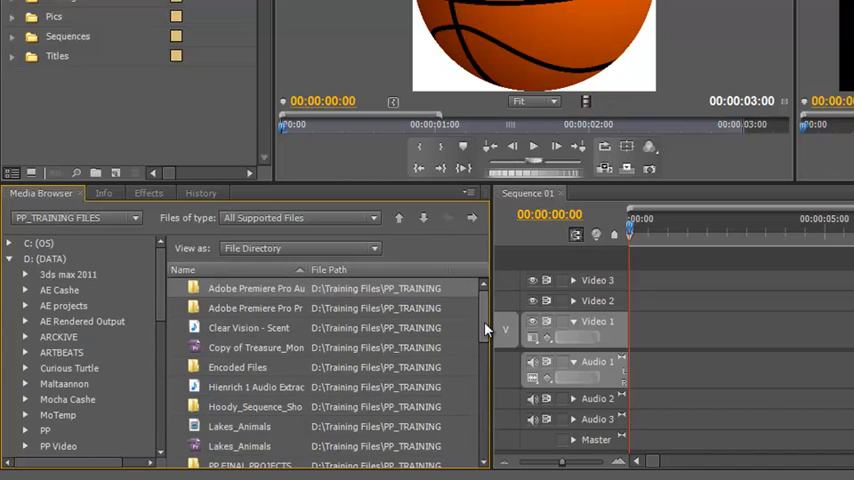
scroll(down, 3)
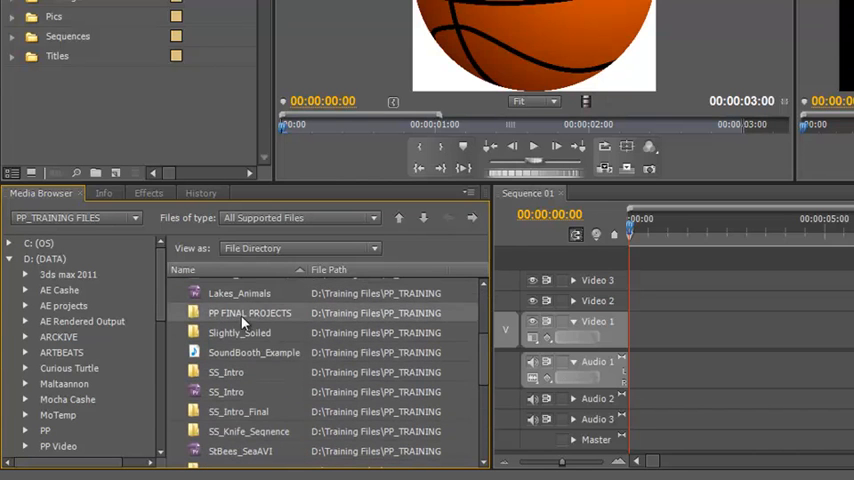
double_click(249, 313)
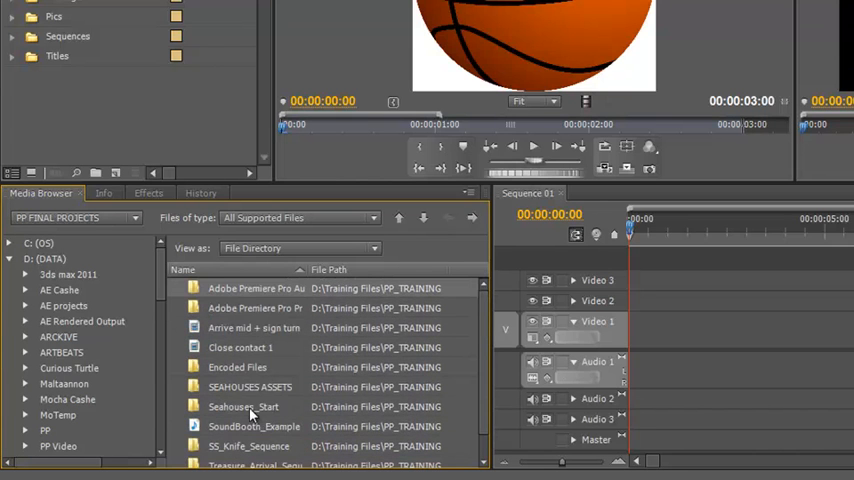
double_click(243, 406)
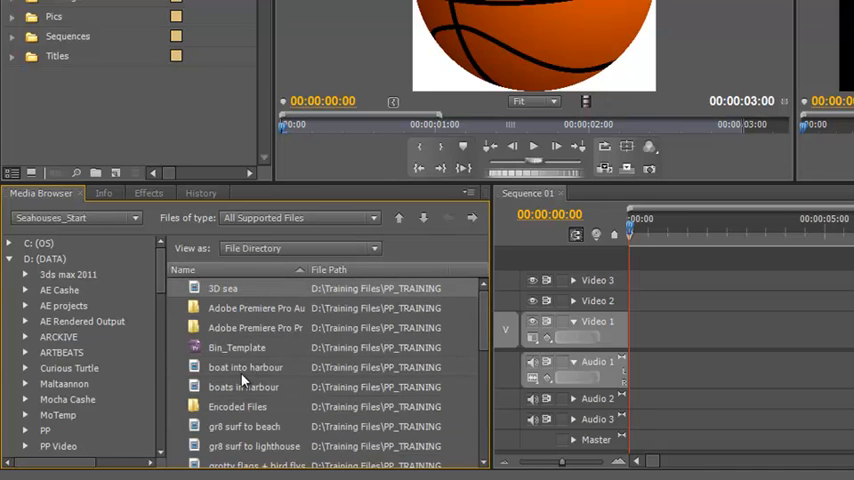
mouse_move(194, 300)
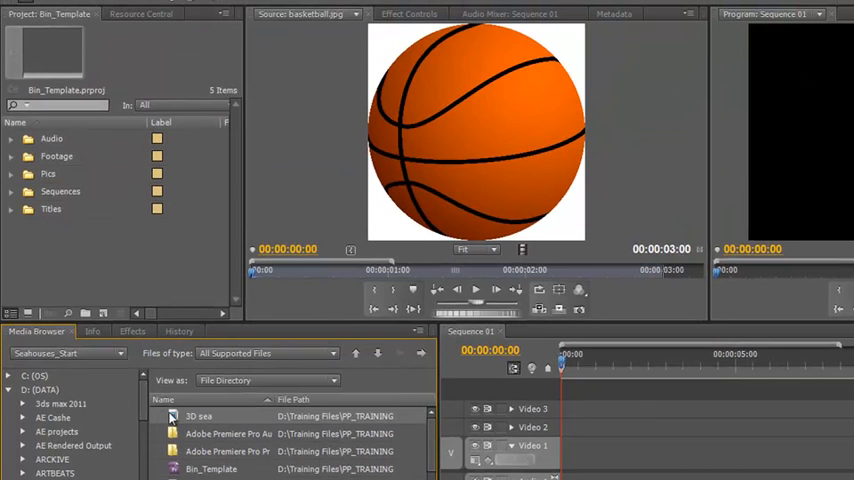
Load 3D sea in the Source Monitor and mark about five seconds with In/Out points.
double_click(199, 416)
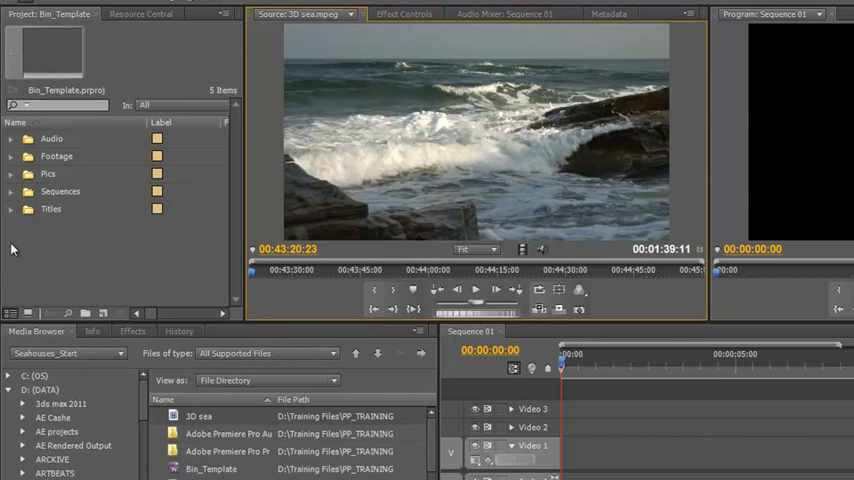
click(13, 156)
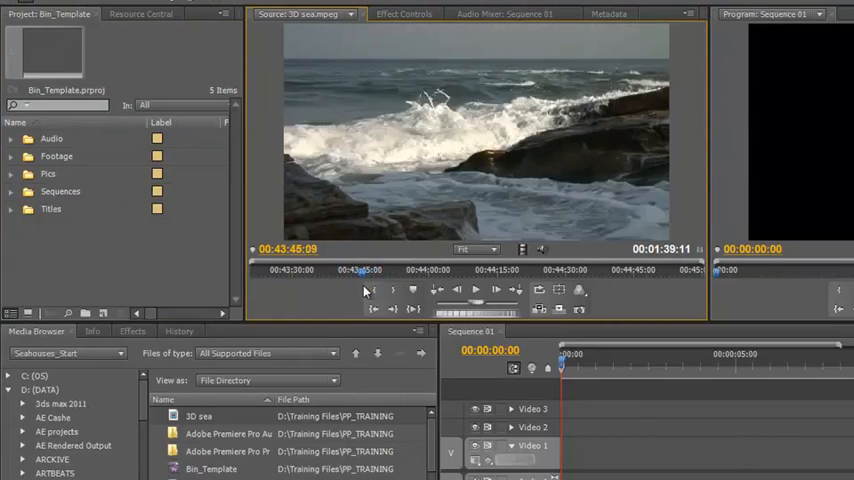
drag(360, 270, 372, 270)
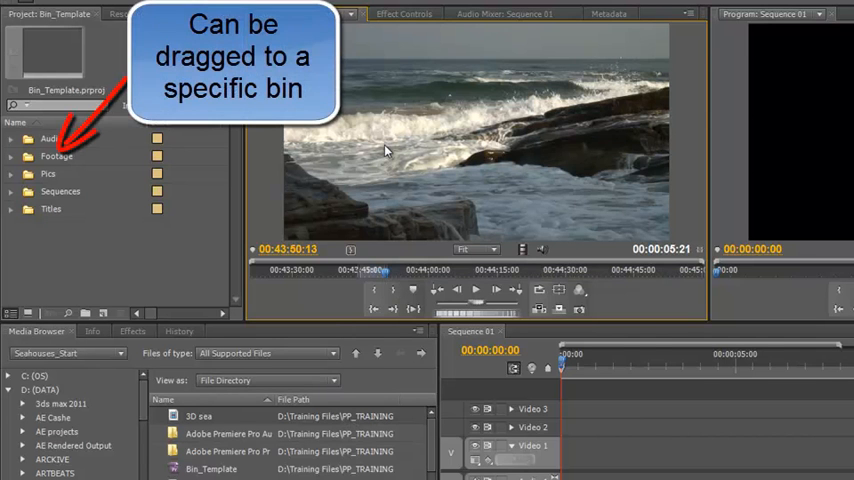
mouse_move(290, 191)
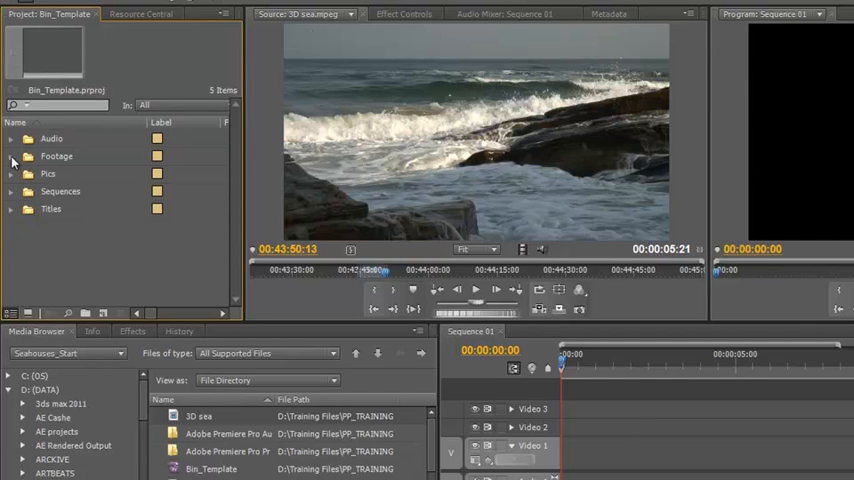
Expand the Footage bin and open its Cam 1 sub-bin.
click(11, 156)
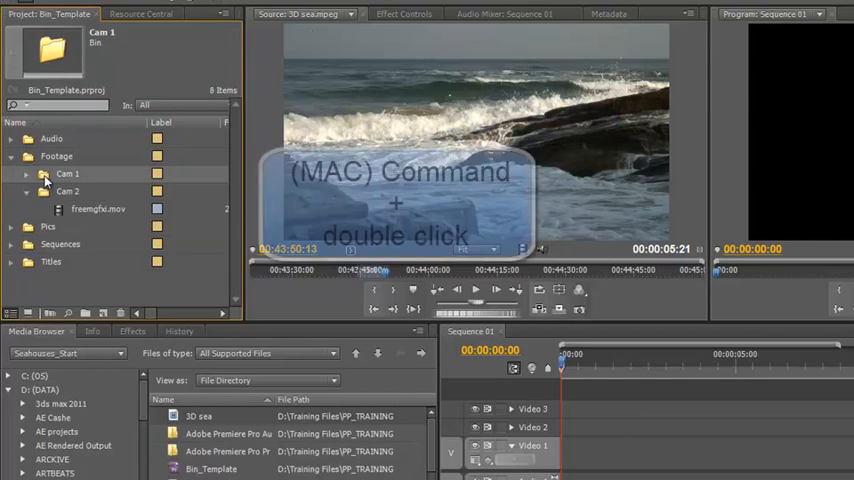
double_click(67, 173)
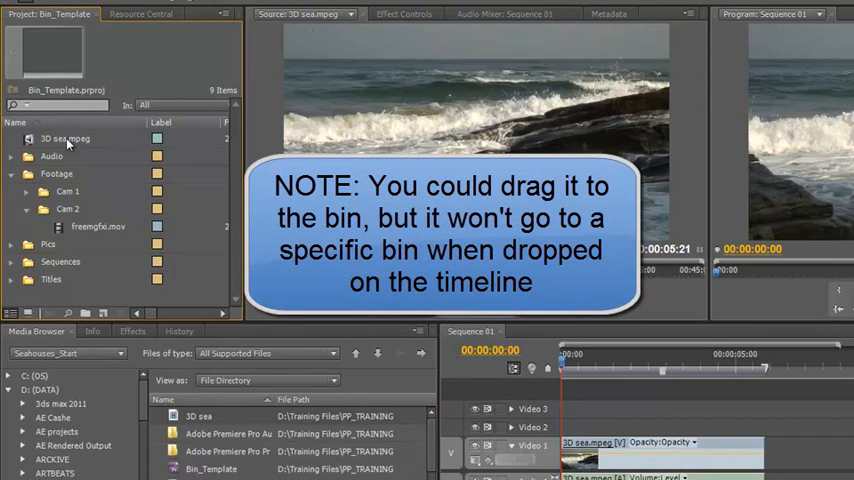
mouse_move(52, 143)
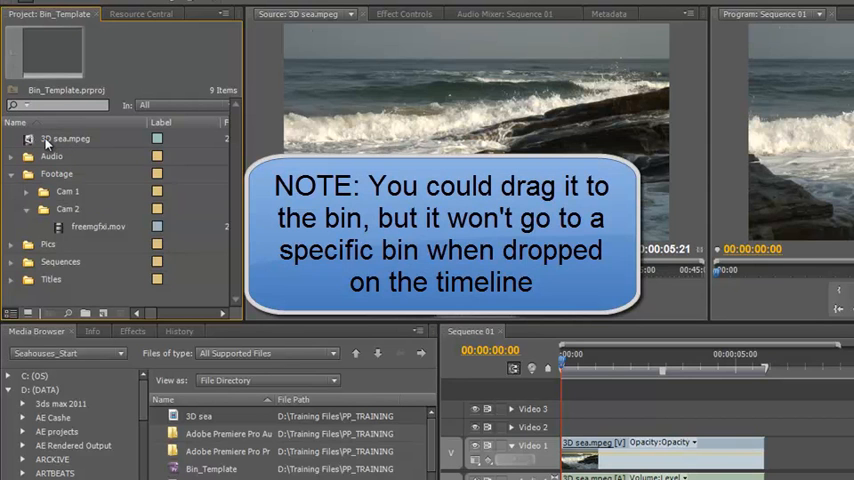
mouse_move(330, 407)
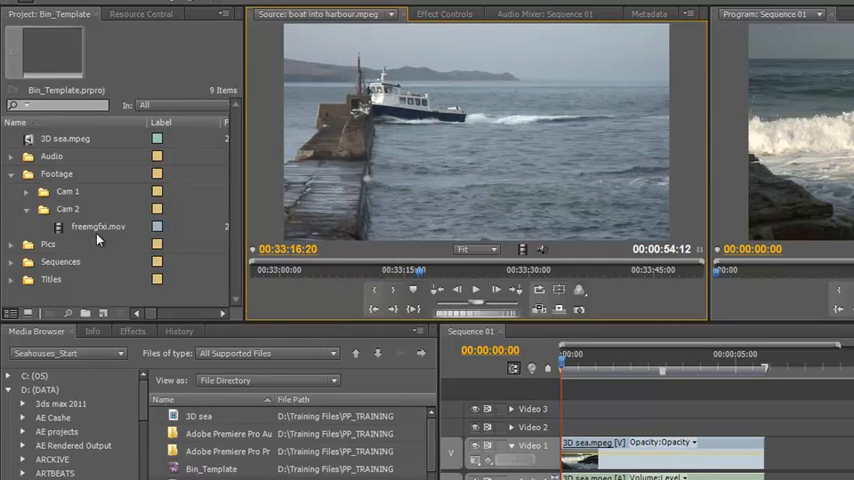
mouse_move(420, 278)
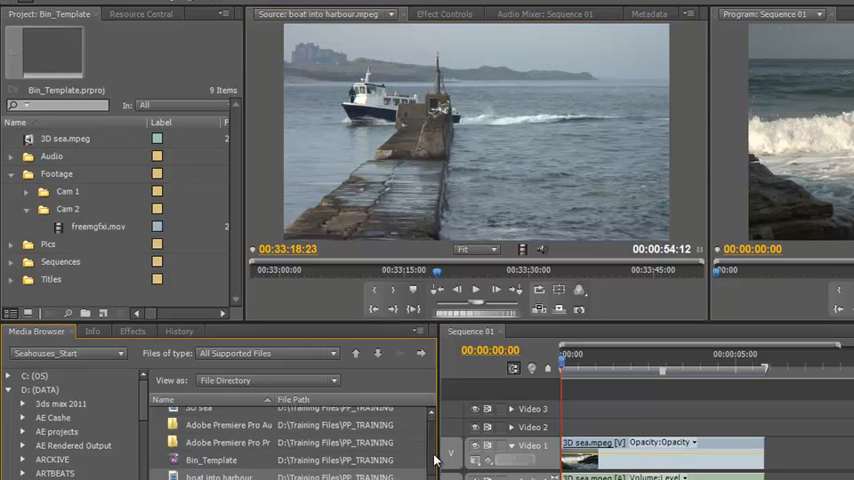
Scroll down the Media Browser list toward the boat into harbour clip.
scroll(down, 3)
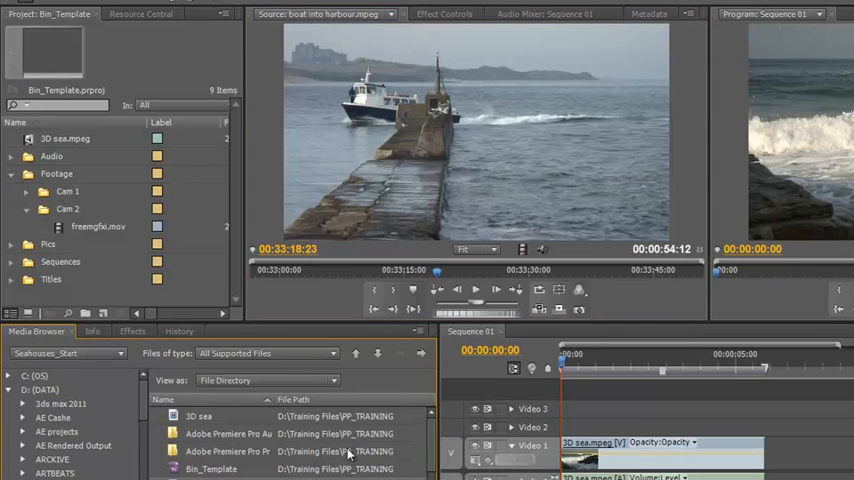
mouse_move(423, 137)
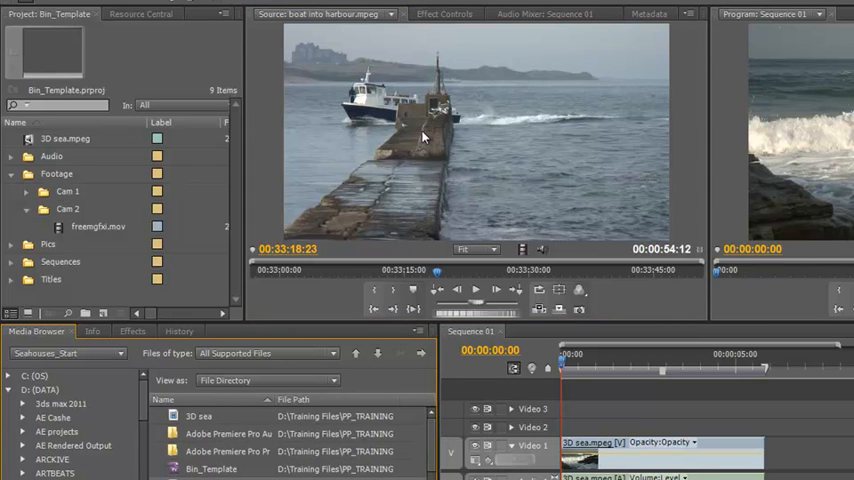
mouse_move(432, 120)
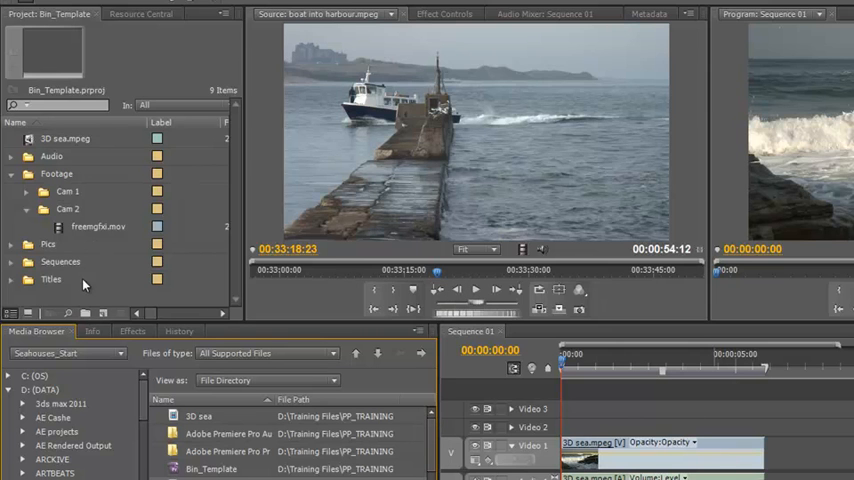
mouse_move(28, 160)
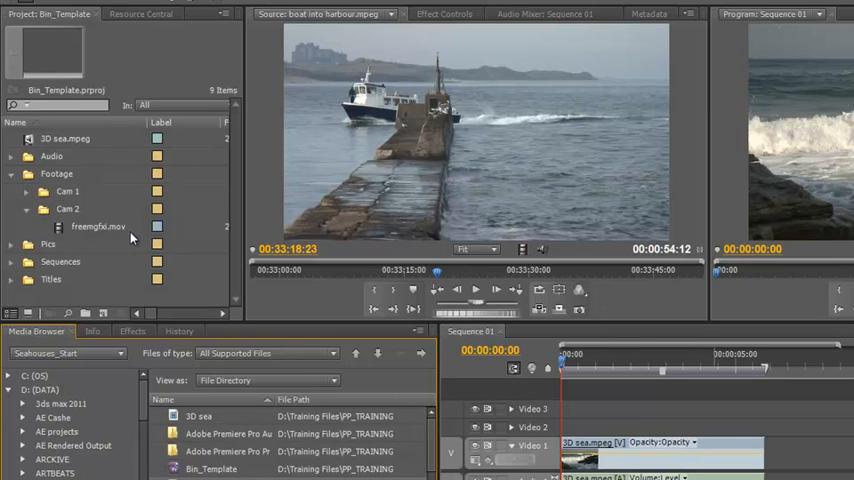
mouse_move(97, 165)
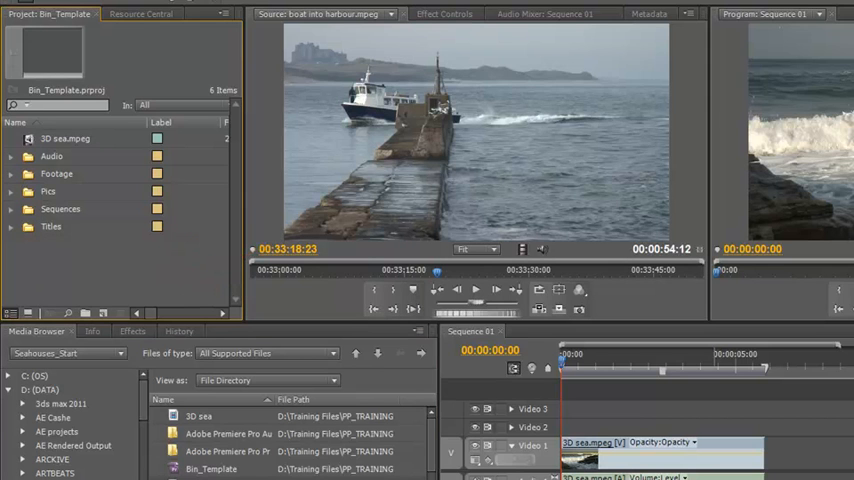
mouse_move(416, 224)
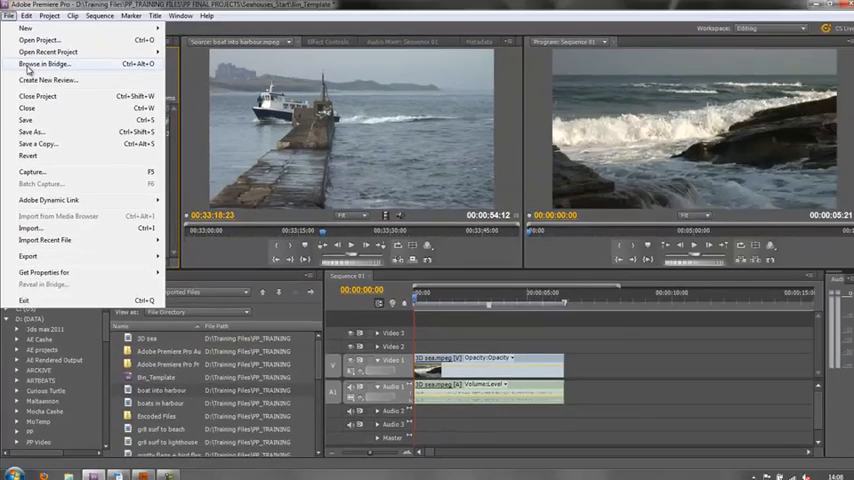
click(44, 64)
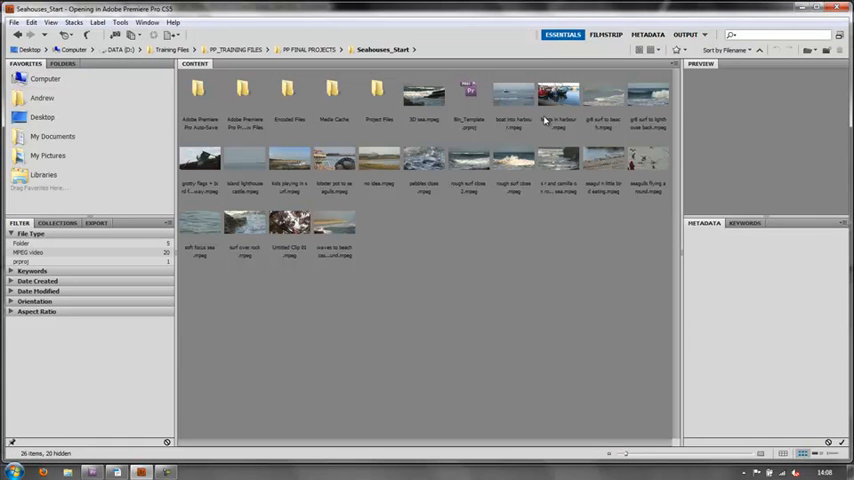
mouse_move(590, 115)
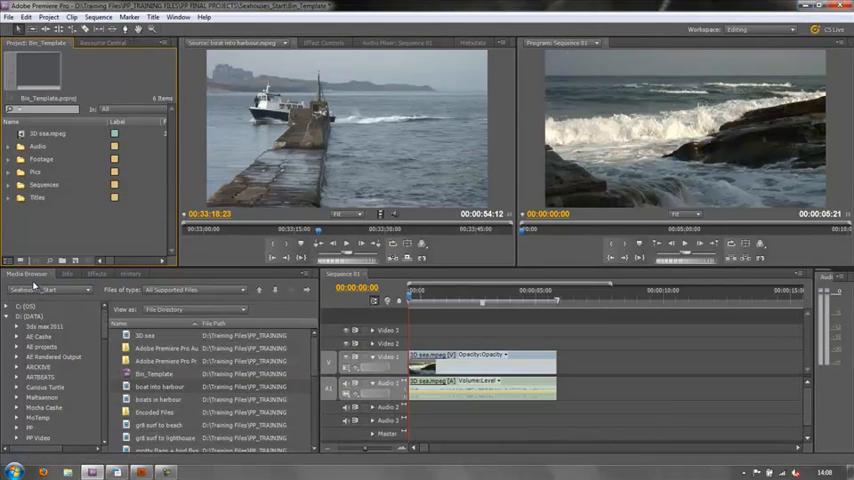
mouse_move(145, 414)
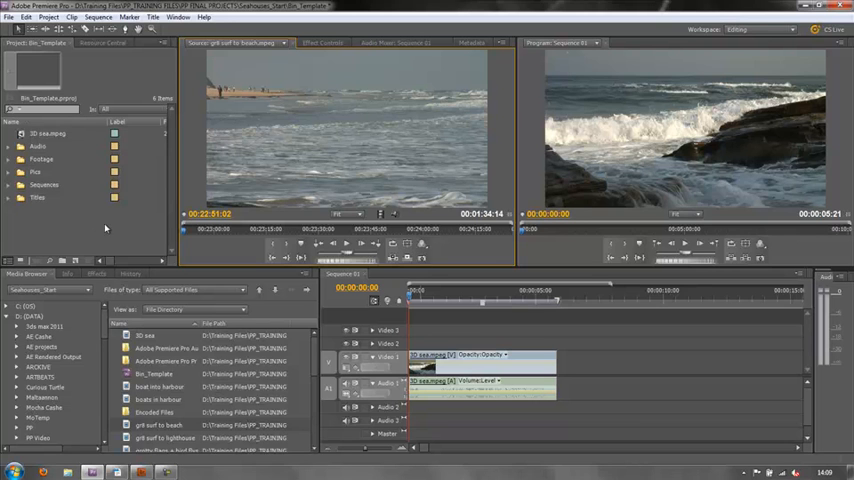
mouse_move(80, 232)
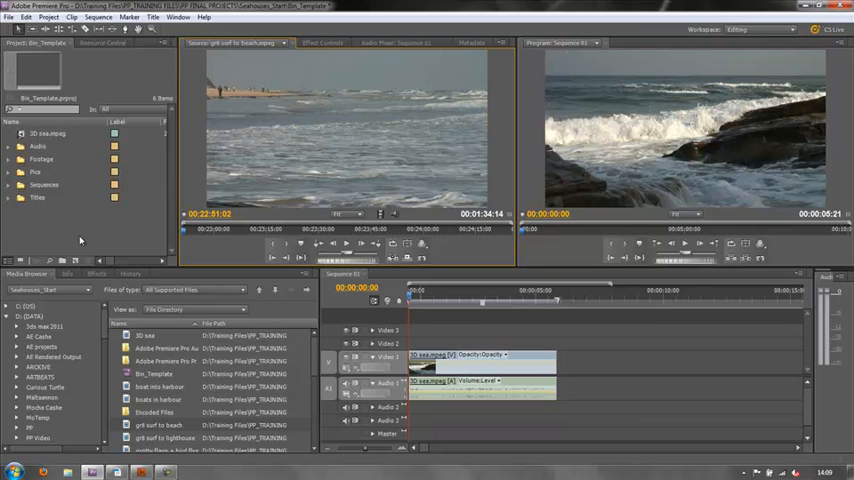
mouse_move(84, 189)
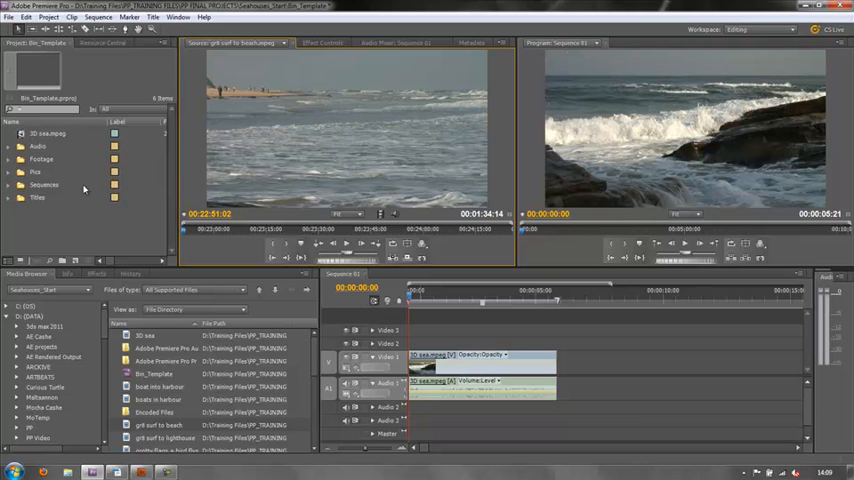
mouse_move(185, 232)
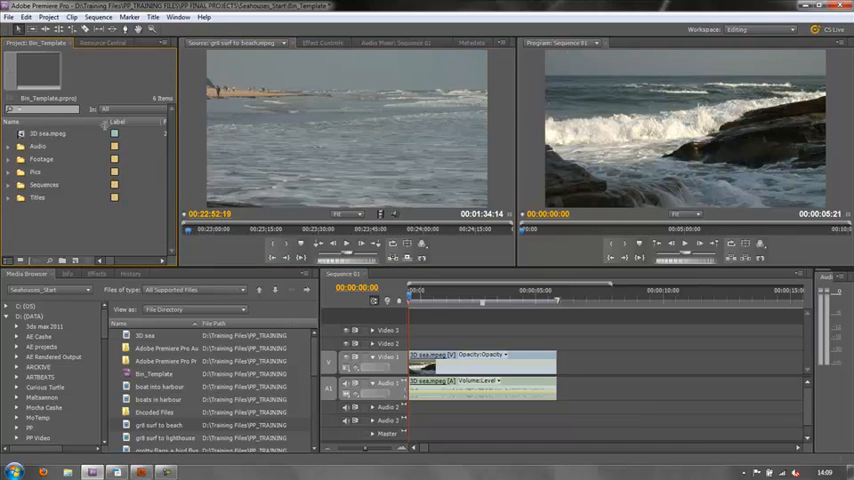
mouse_move(100, 234)
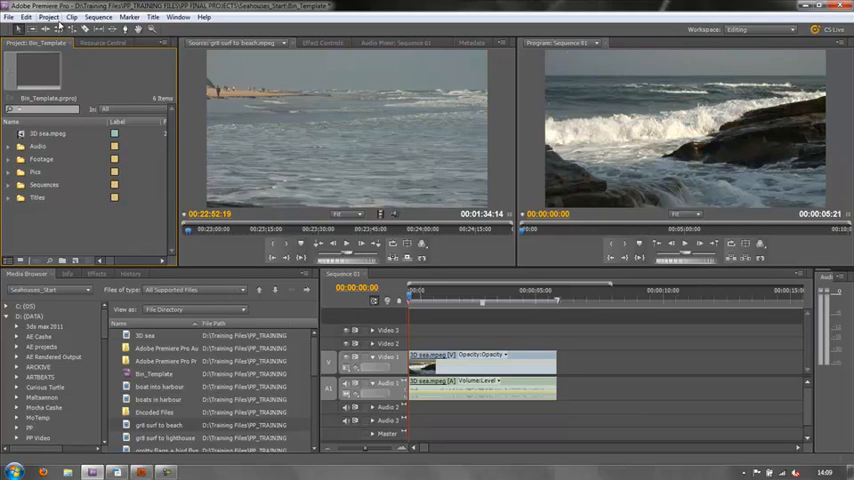
Bring up the Project menu's project management commands.
click(48, 17)
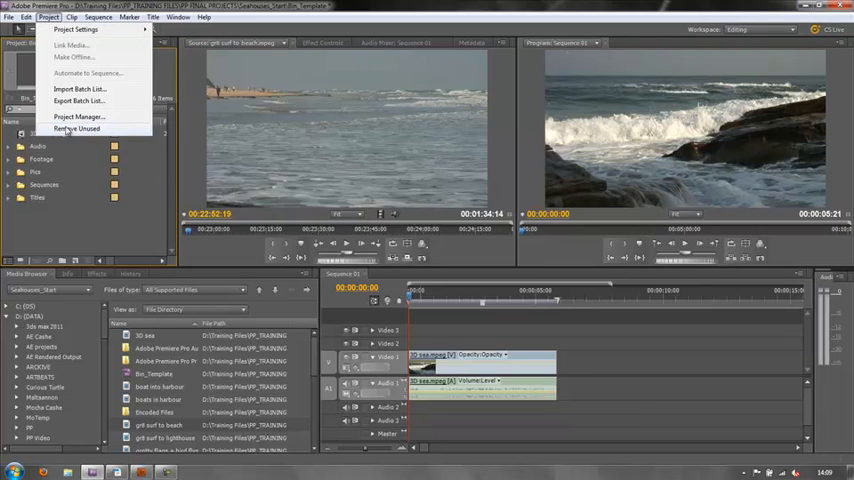